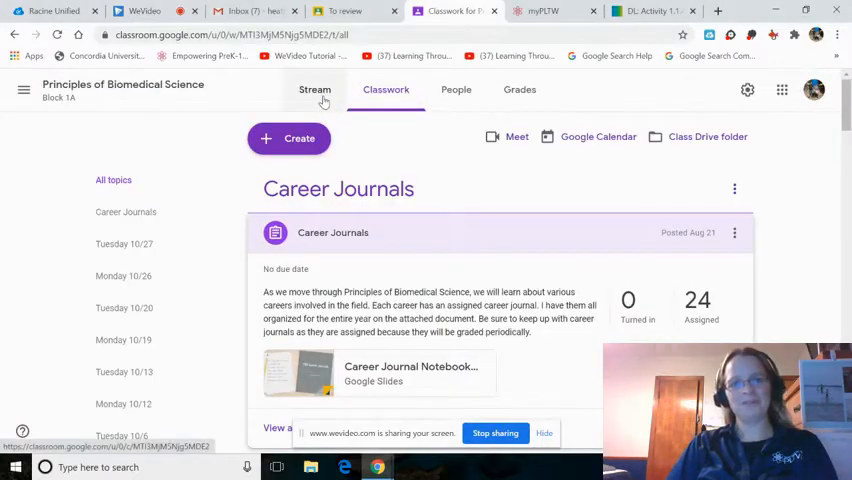
- Open the 1.1.4 Blood Spatter Analysis attachment from Tuesday 10/6's Blood spatter analysis lab
click(314, 89)
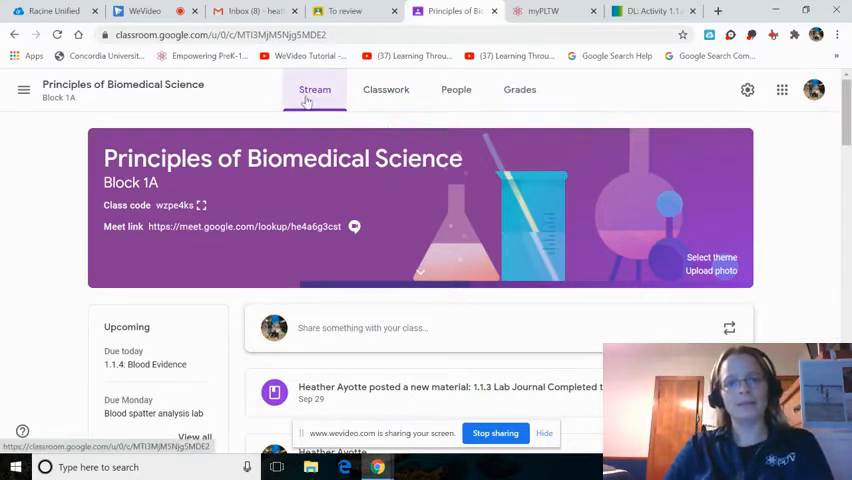
click(386, 89)
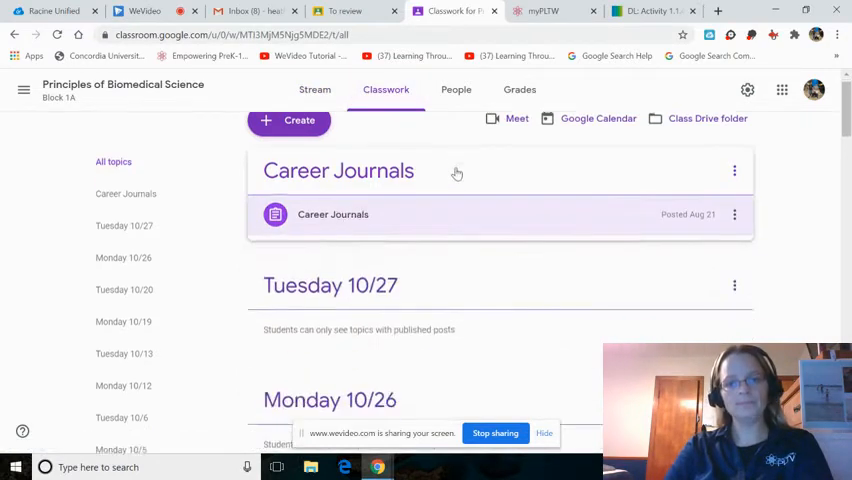
scroll(down, 3)
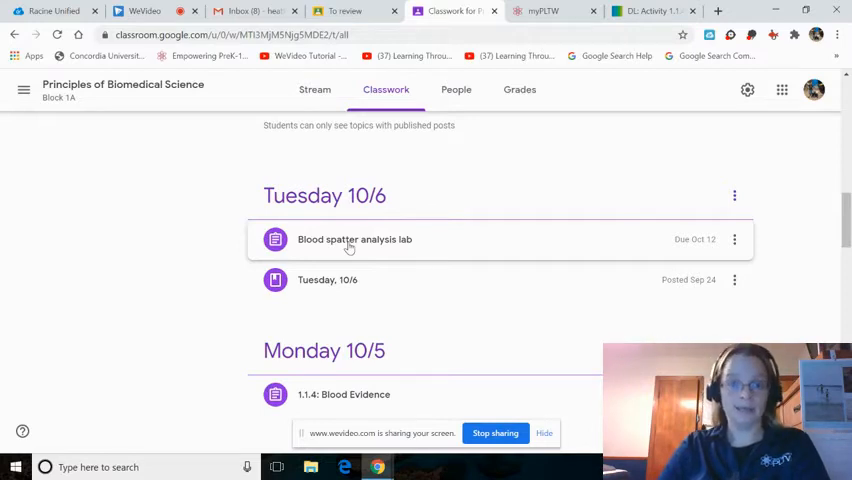
click(355, 239)
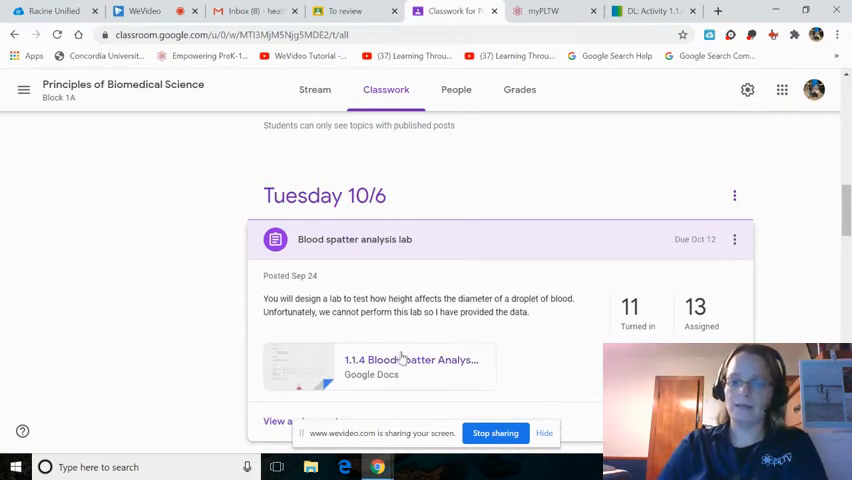
click(410, 360)
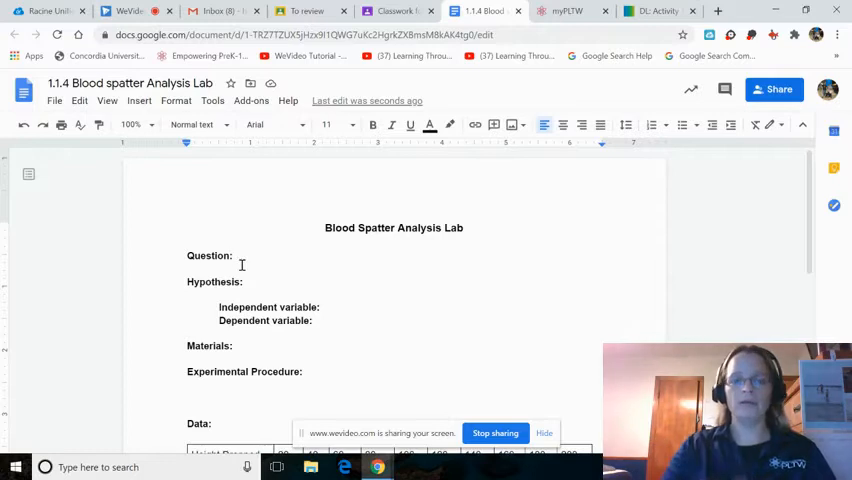
- After 'Question:', write 'From what height did the blood at Anna Garcia's scene of death fall?'
click(236, 256)
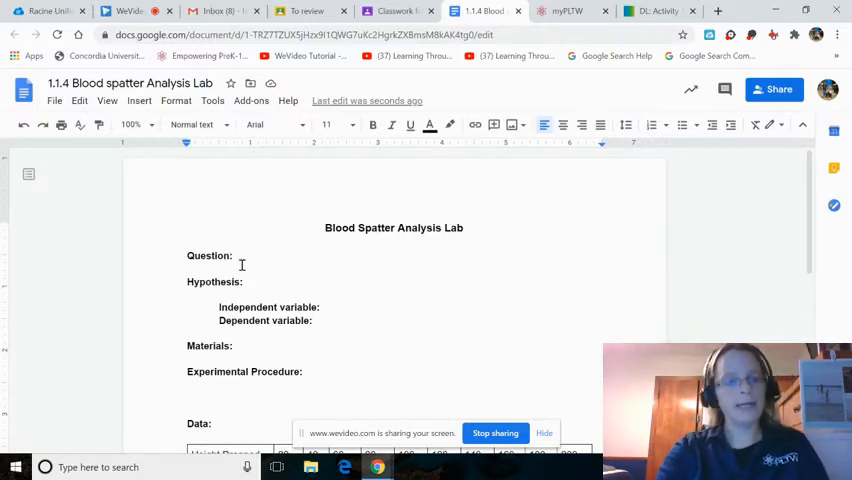
text(F)
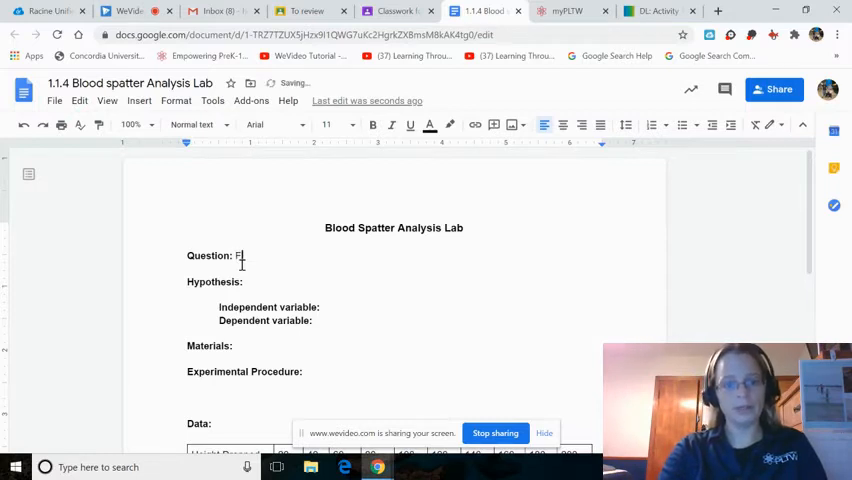
text(rom)
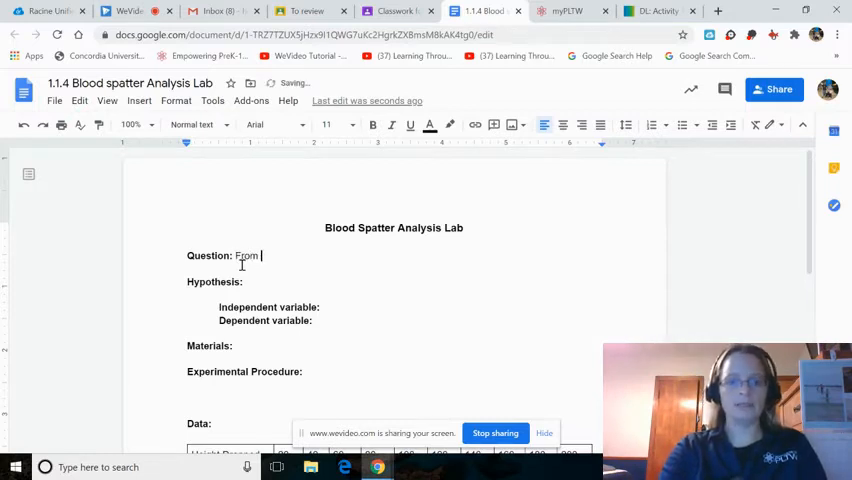
text(what he)
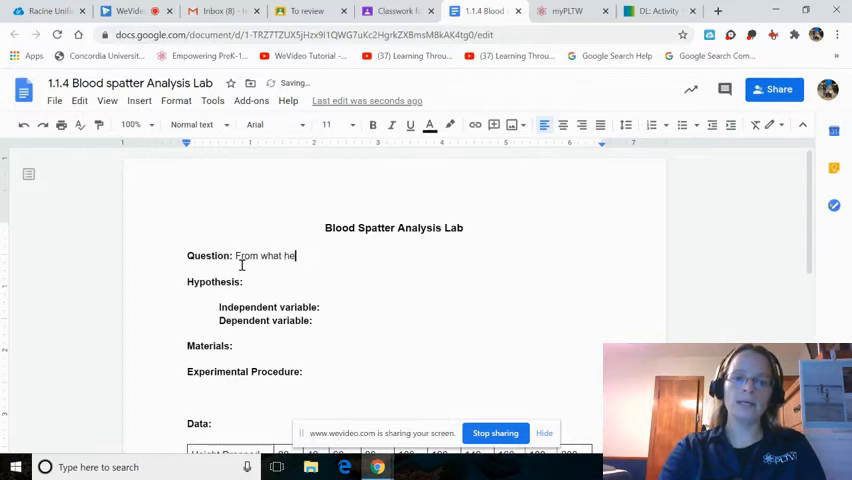
text(ight did the)
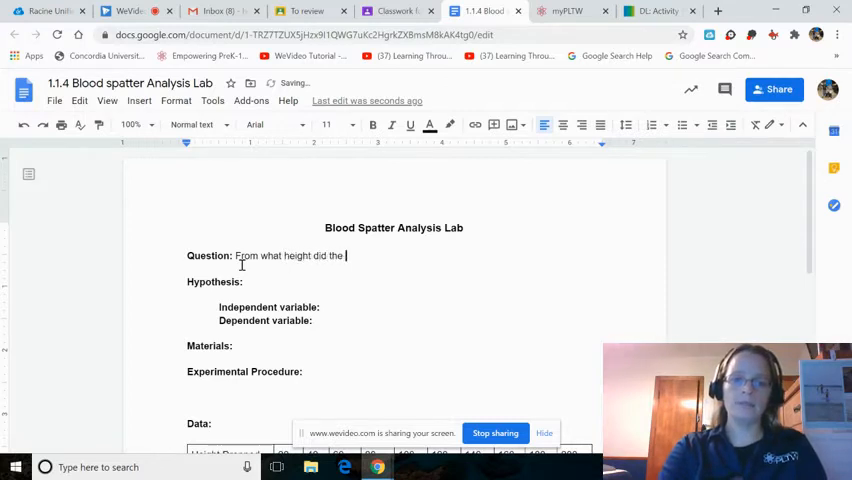
text(blood at A)
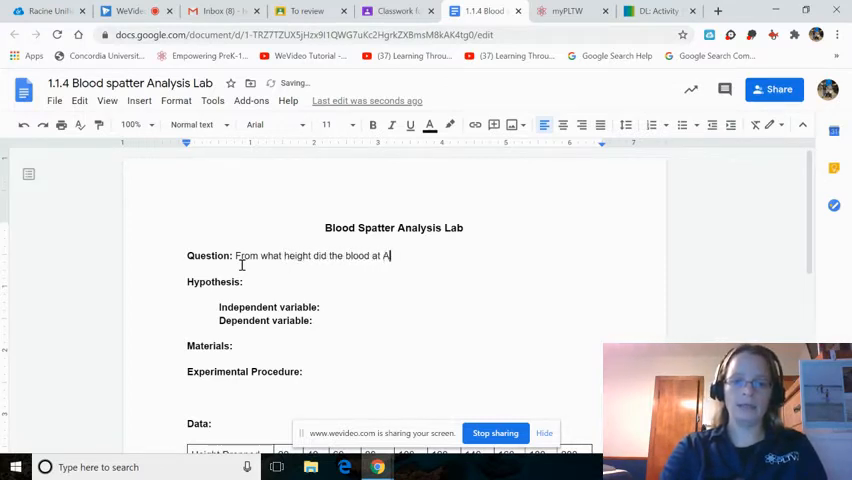
text(nna Gar)
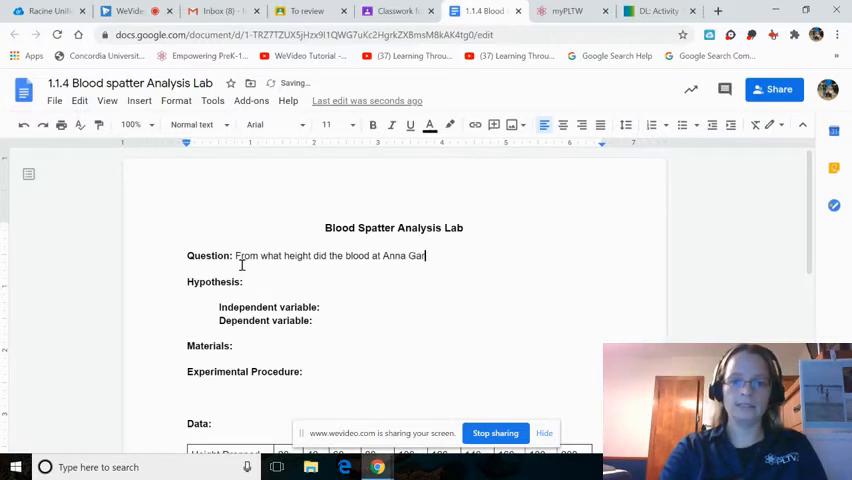
text(cia's scene of death fa)
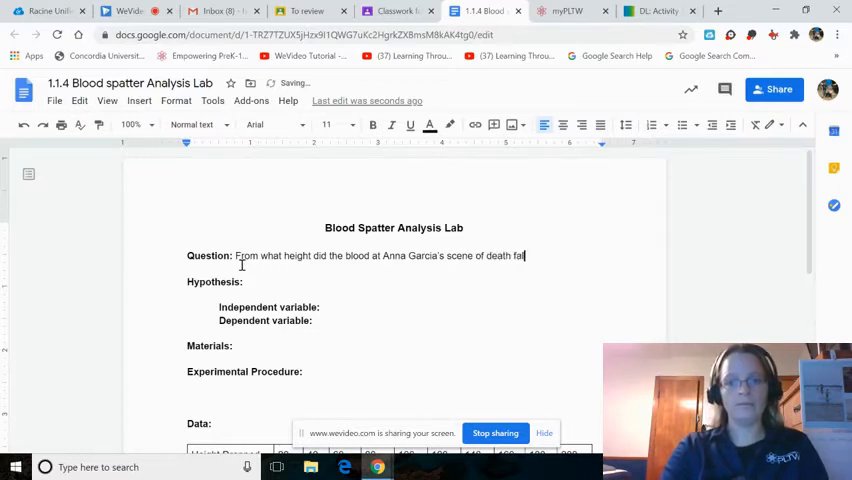
text(l?)
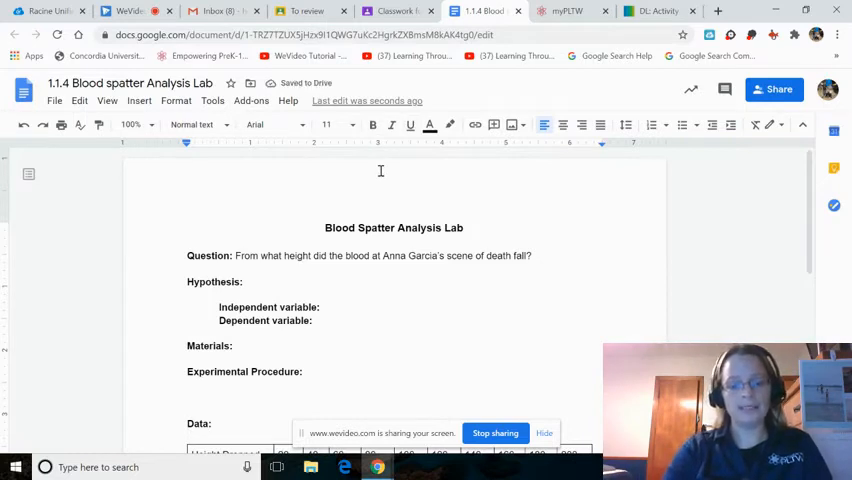
- Begin the hypothesis: if blood falls from a higher height, the droplets will be..
click(245, 282)
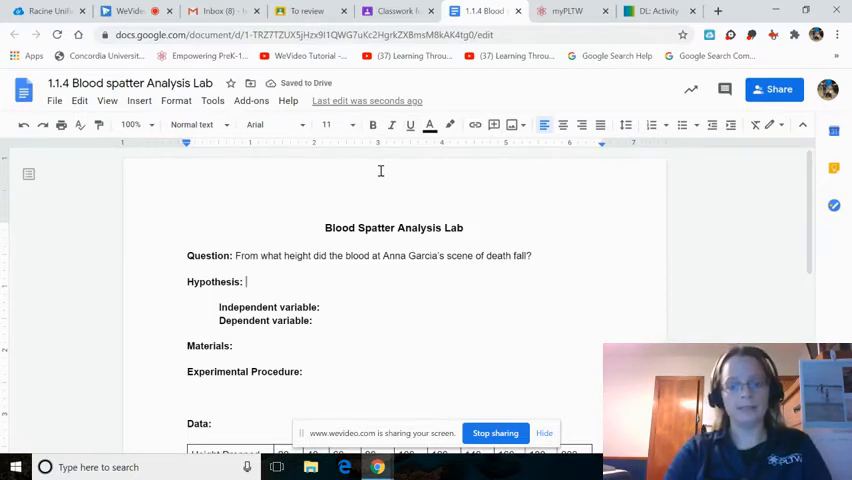
text(If blood fa)
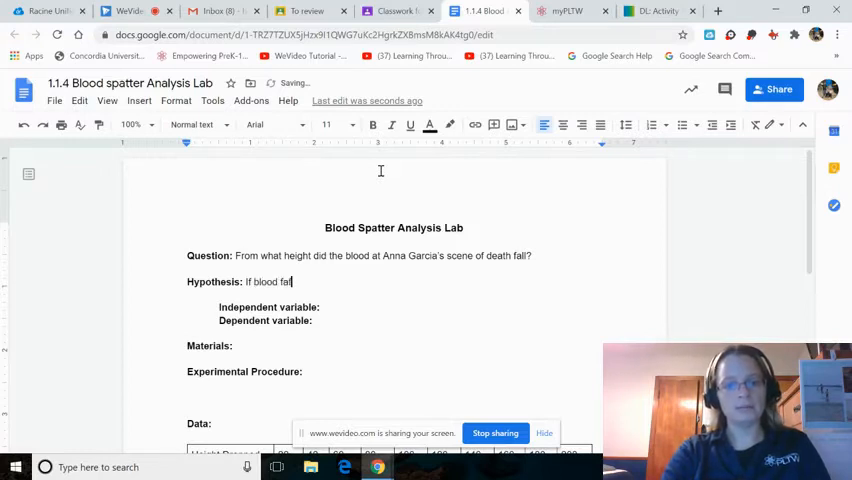
text(ls from a)
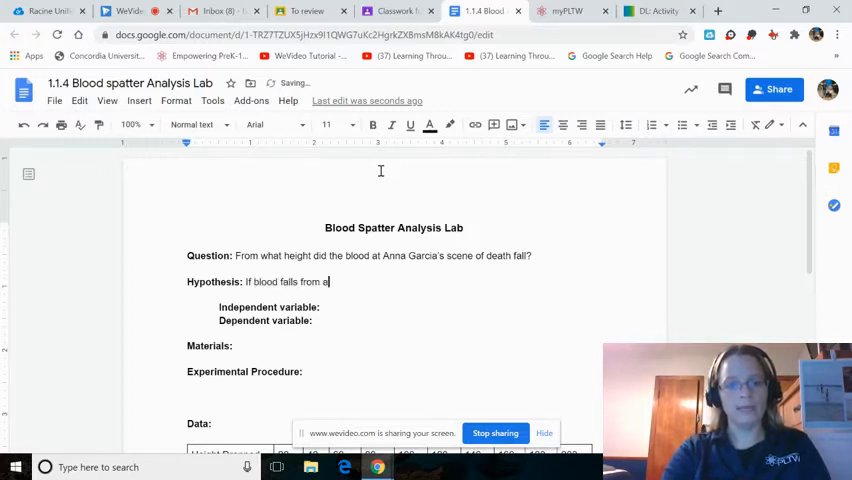
text(higher di)
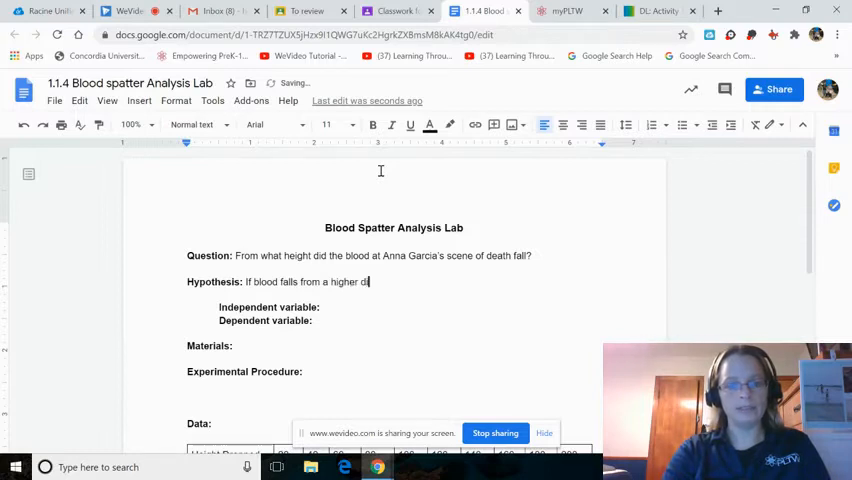
text(hei)
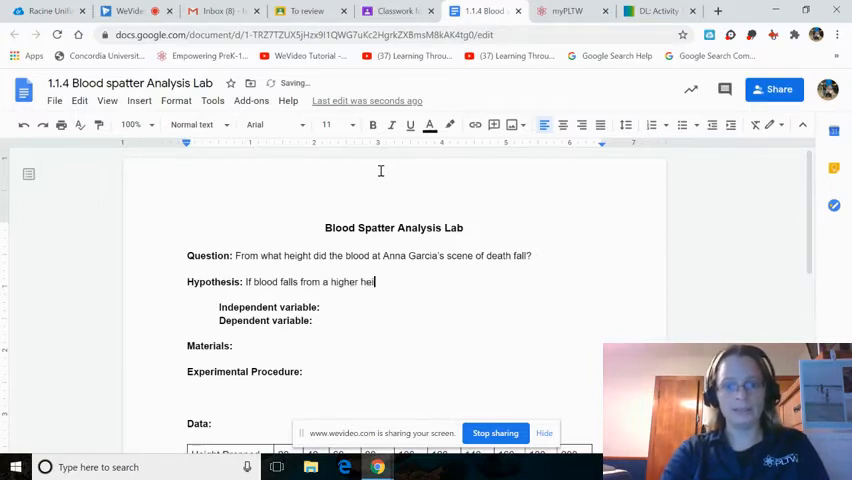
text(ight, then the drop)
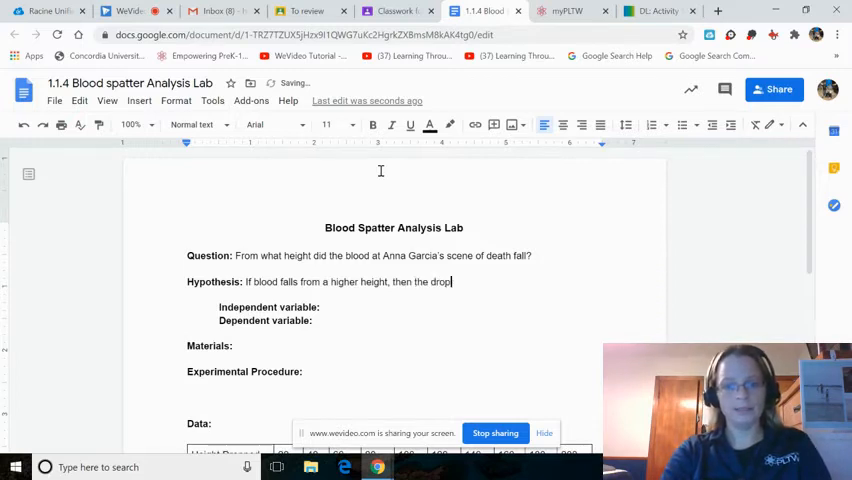
text(lets will b)
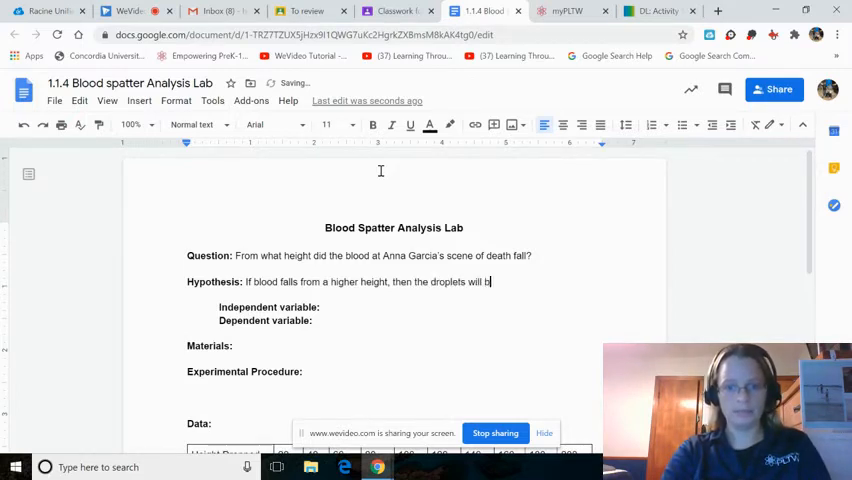
- Finish the hypothesis with 'bigger than' droplets falling from closer to the ground
text(e)
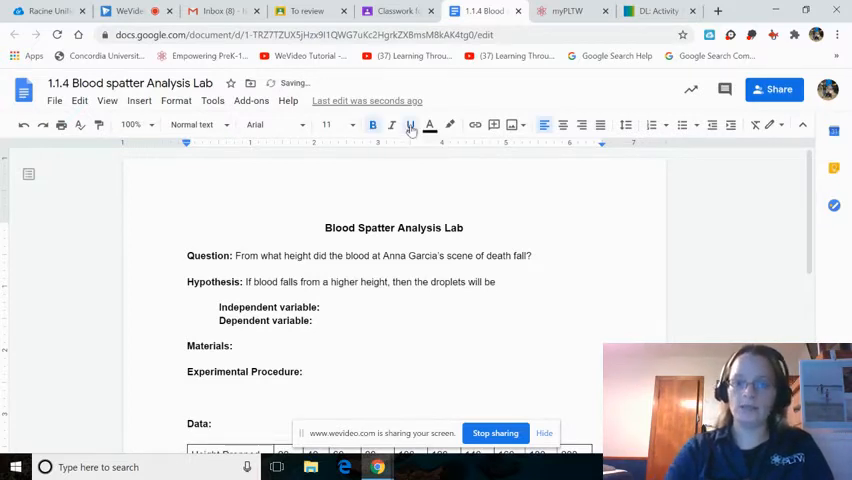
text(bigg)
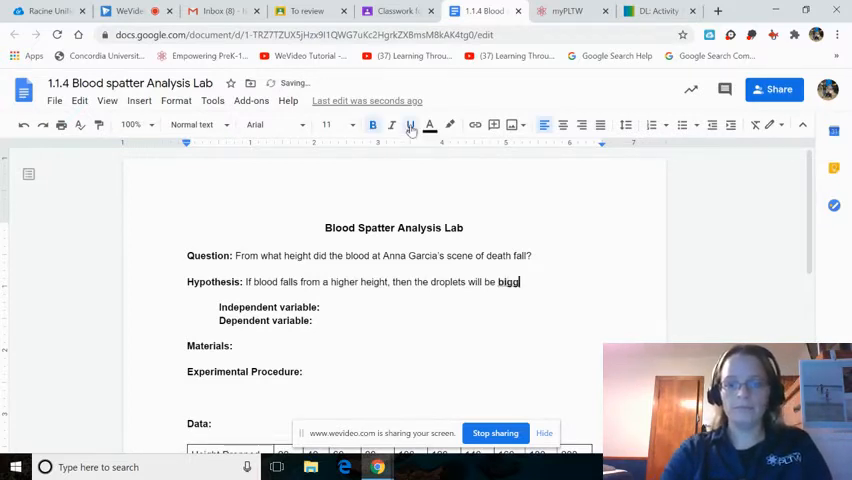
text(er than)
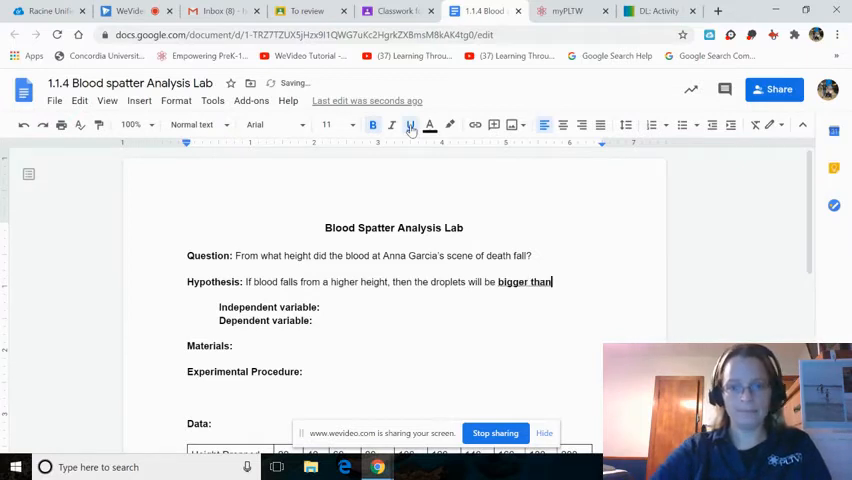
mouse_move(372, 125)
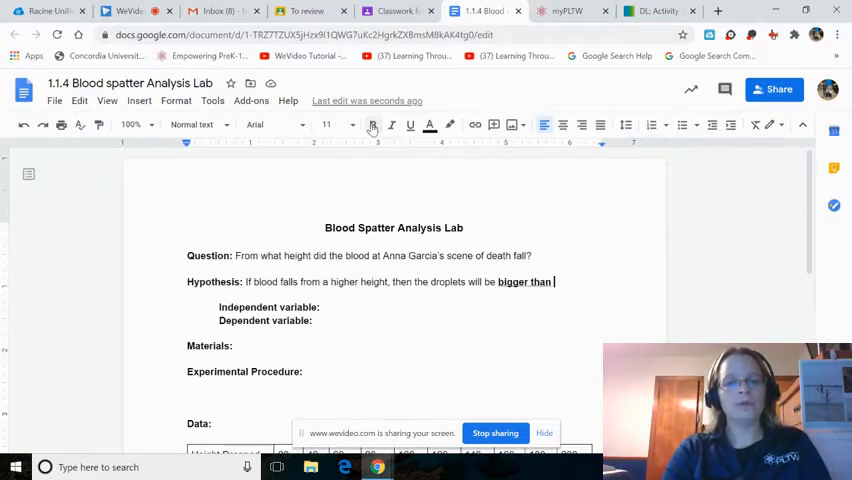
text(if they fell)
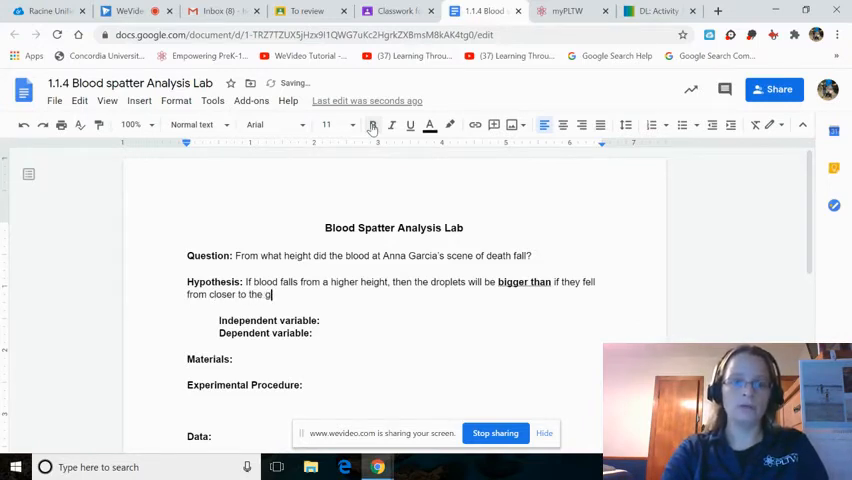
text(round.)
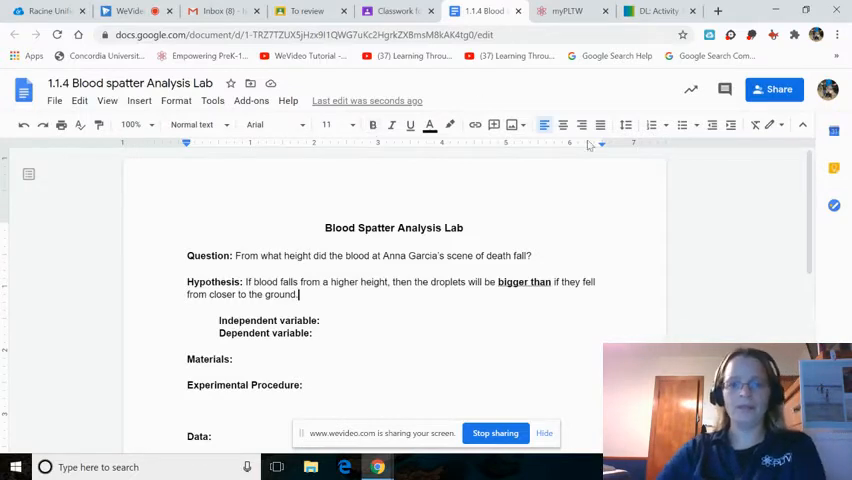
click(323, 320)
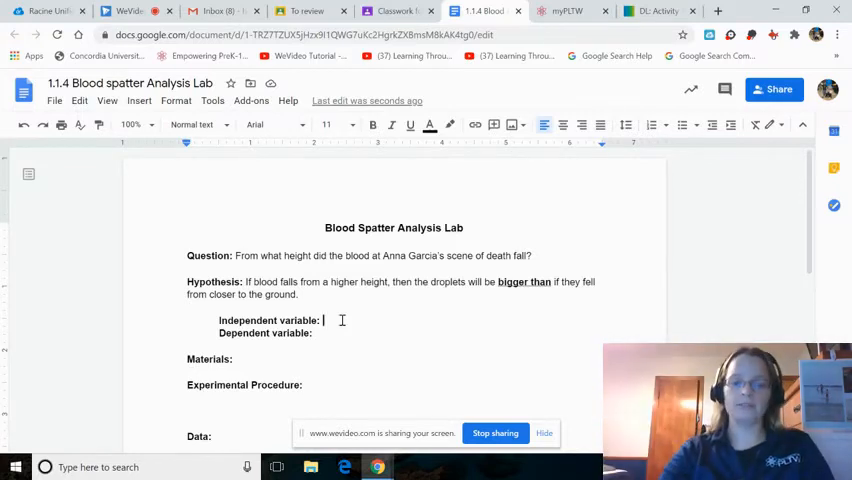
- Enter 'height of the droplets' as independent and 'size of droplets' as dependent variable
text(height)
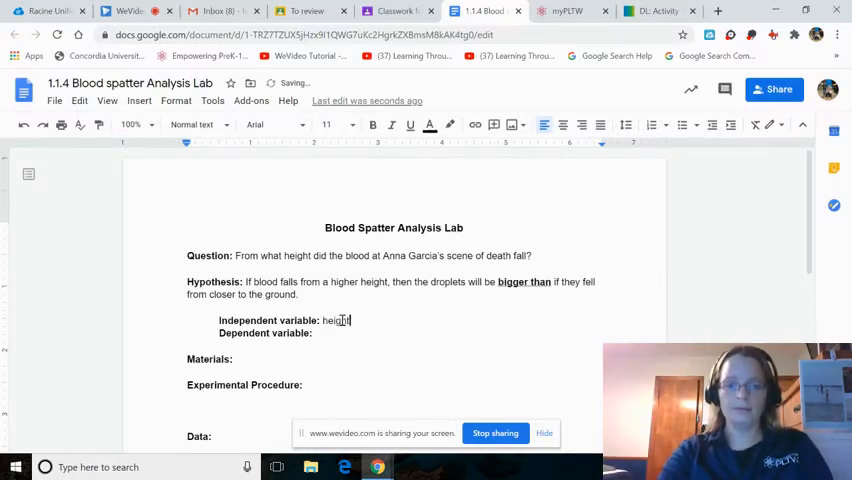
text(of the dr)
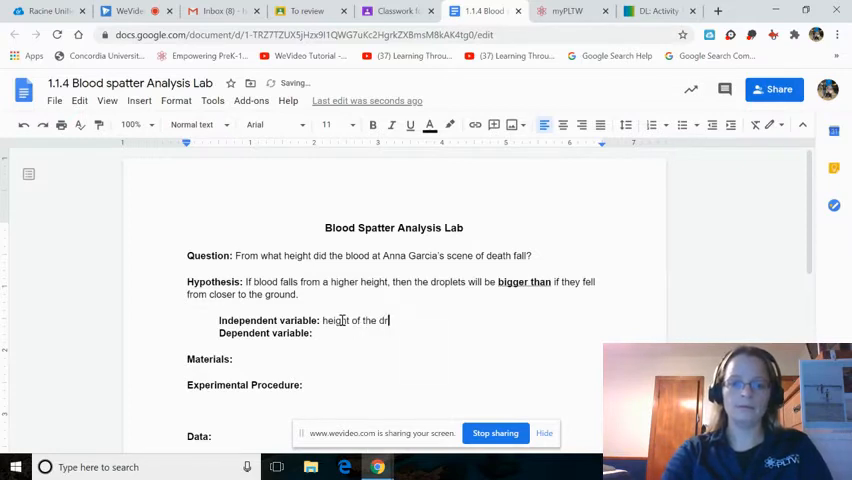
text(oplets)
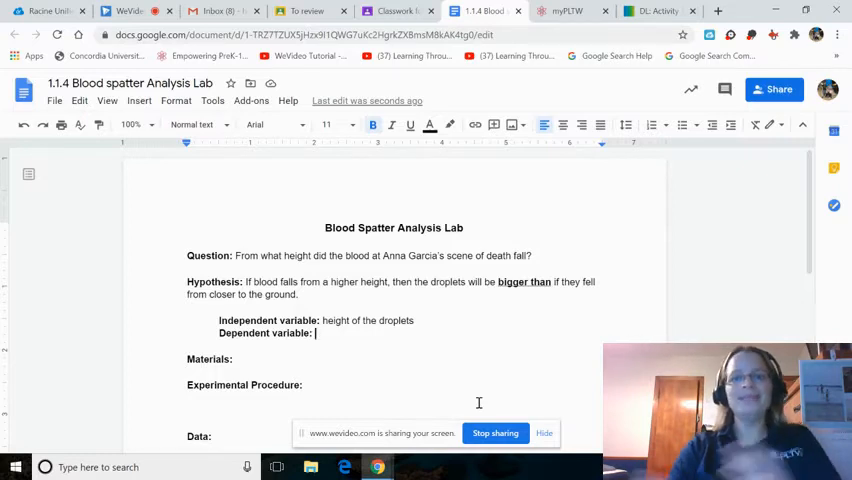
text(si)
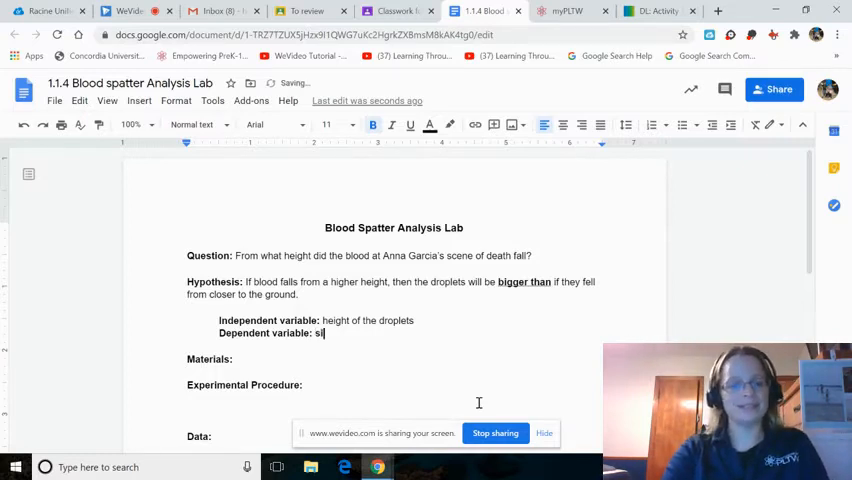
key(Backspace)
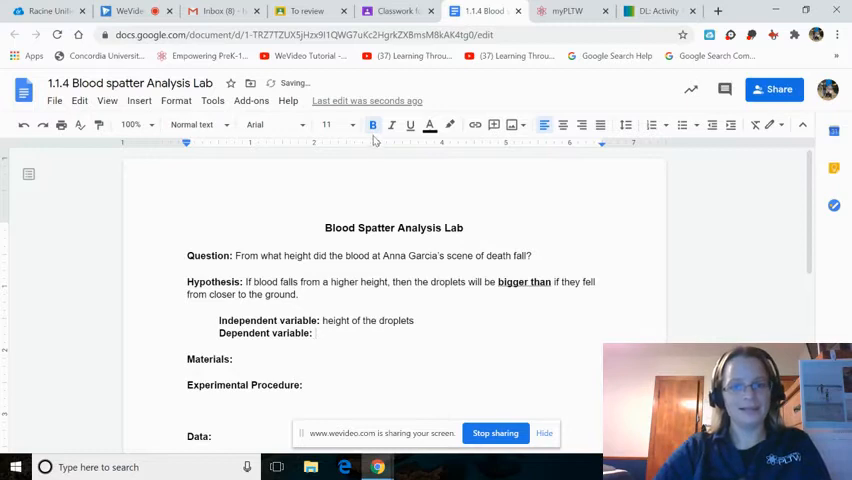
text(size of droplets)
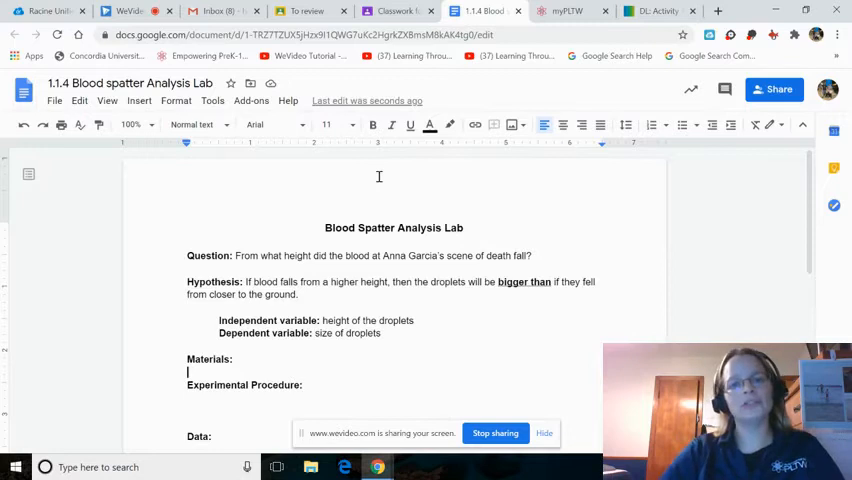
- Copy the six myPLTW materials into the lab's Materials section and set them to Arial
click(657, 11)
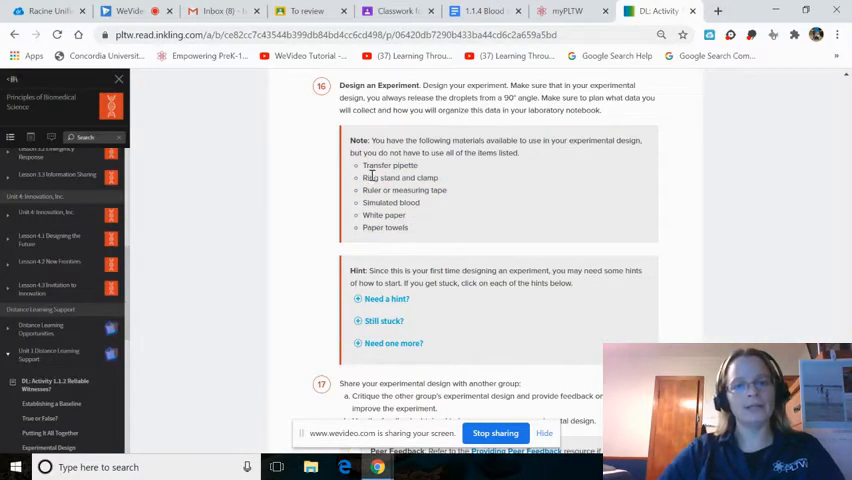
drag(360, 165, 420, 228)
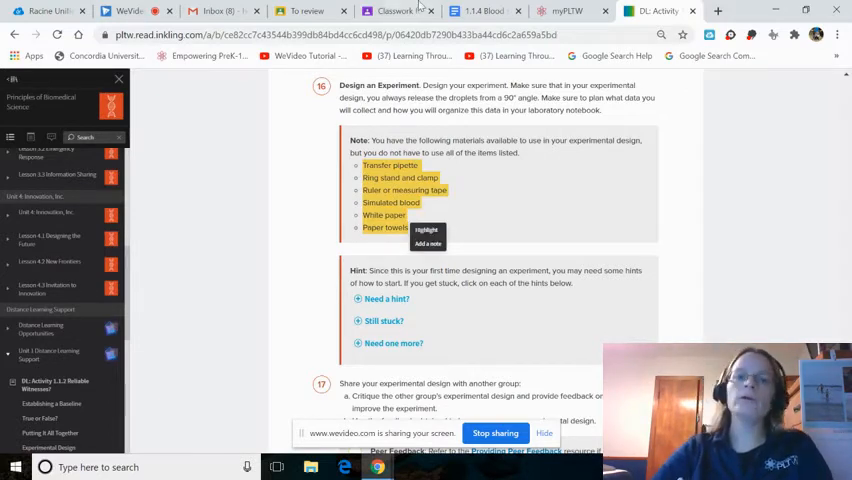
click(484, 11)
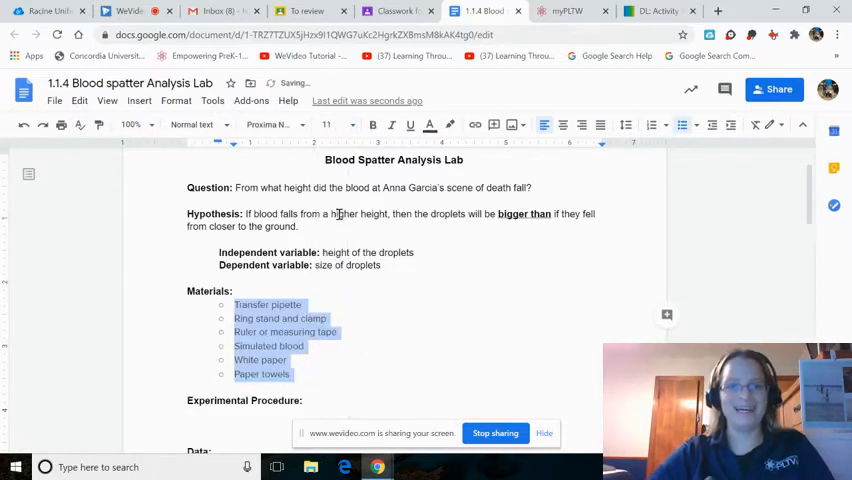
click(268, 124)
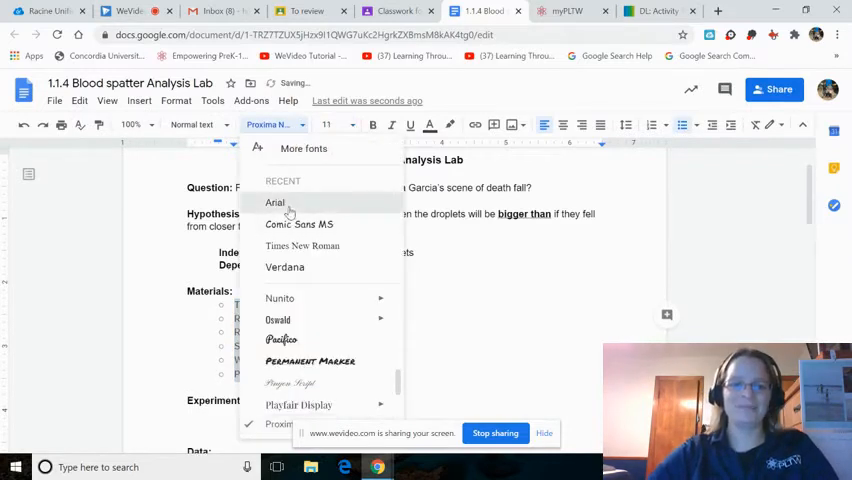
click(275, 202)
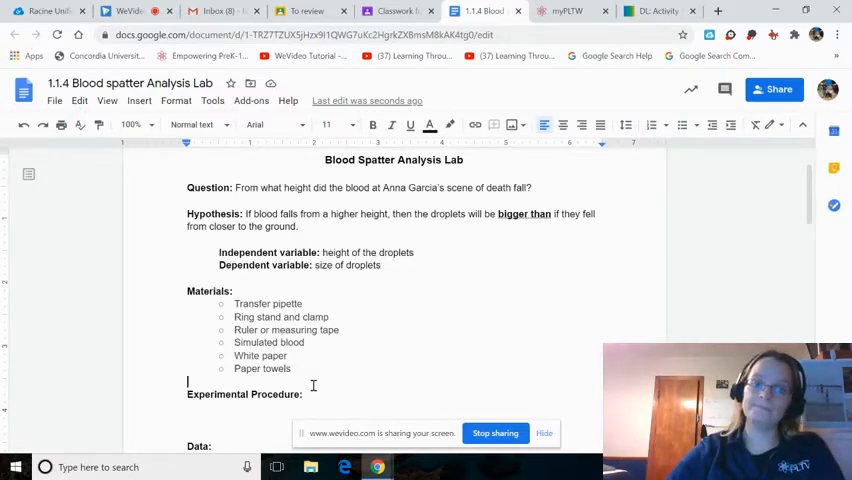
scroll(down, 3)
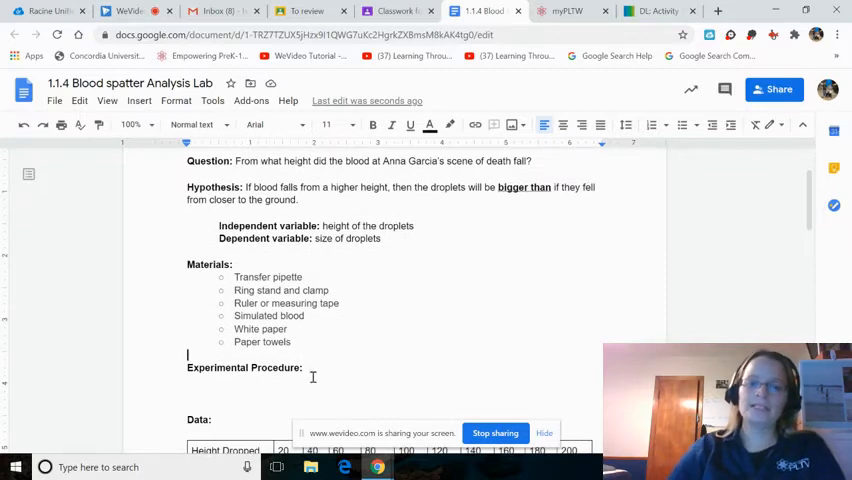
- Begin a numbered procedure list with step 1 'Gather materials and put on PPE'
right_click(305, 367)
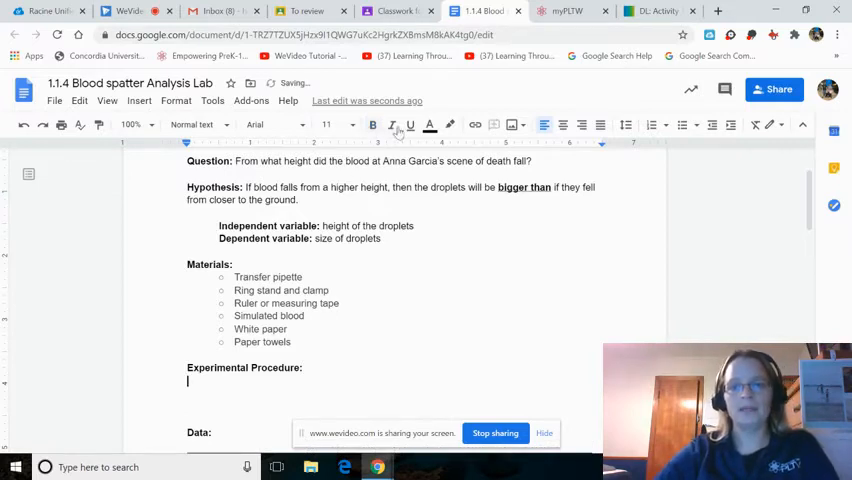
mouse_move(552, 141)
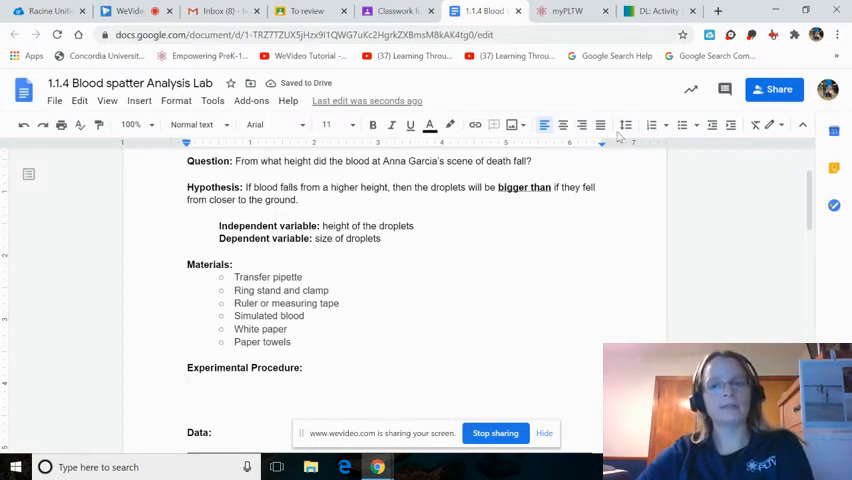
mouse_move(652, 124)
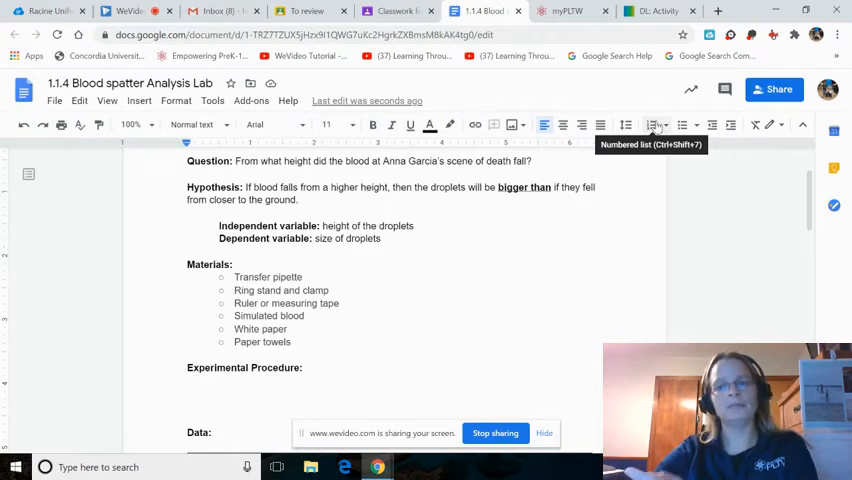
click(651, 124)
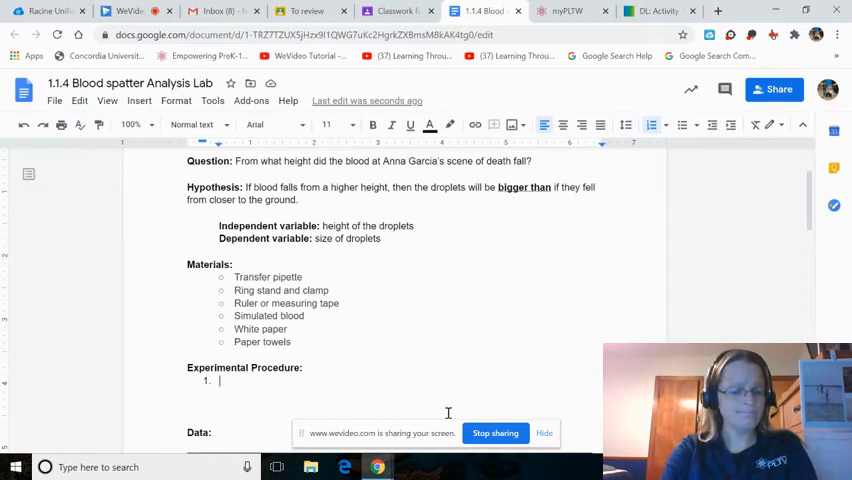
text(Gather)
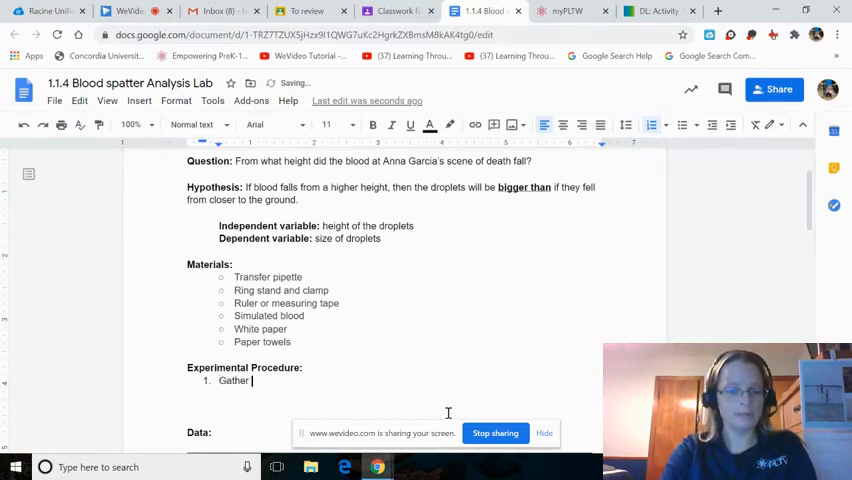
text(materials)
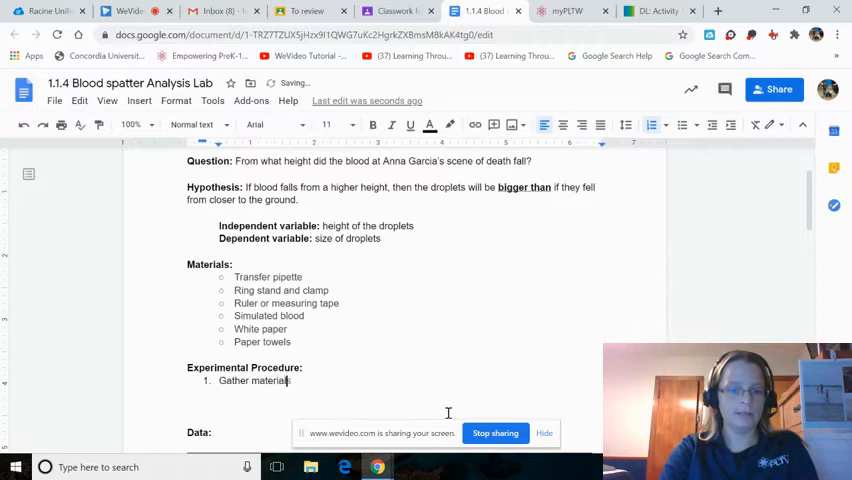
text(and put)
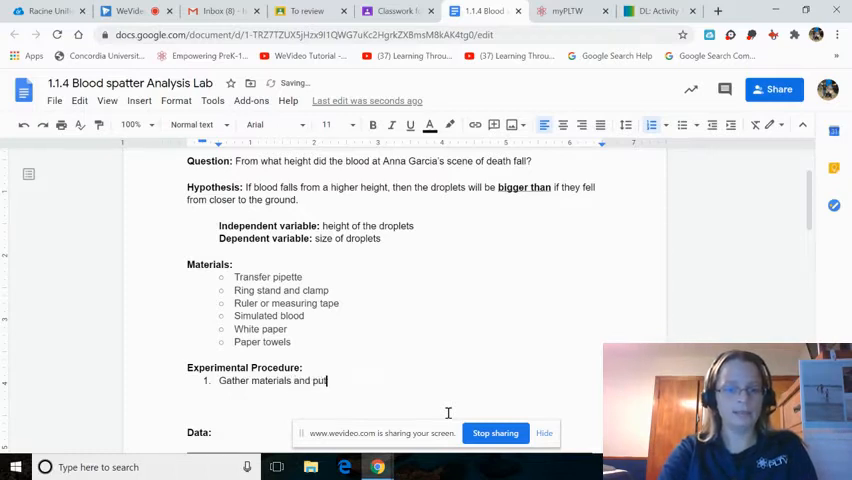
text(on PPE)
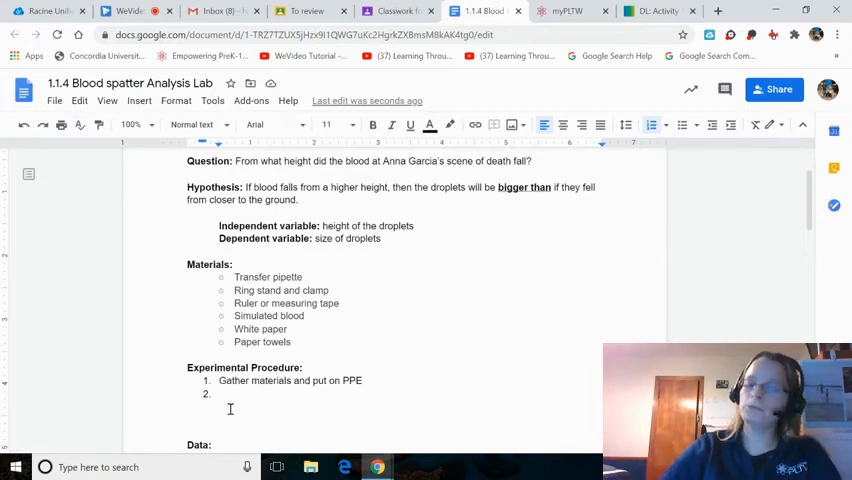
- Add blank lines between the data table and the 'Blood from crime scene' heading
scroll(down, 3)
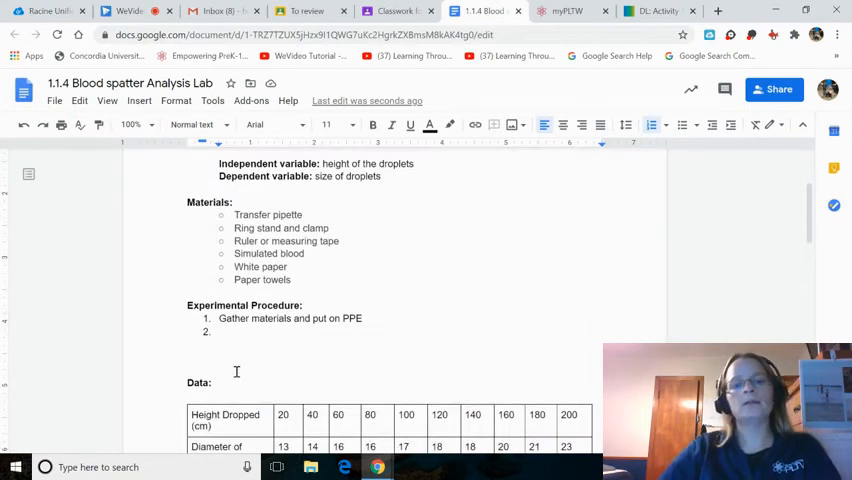
scroll(up, 3)
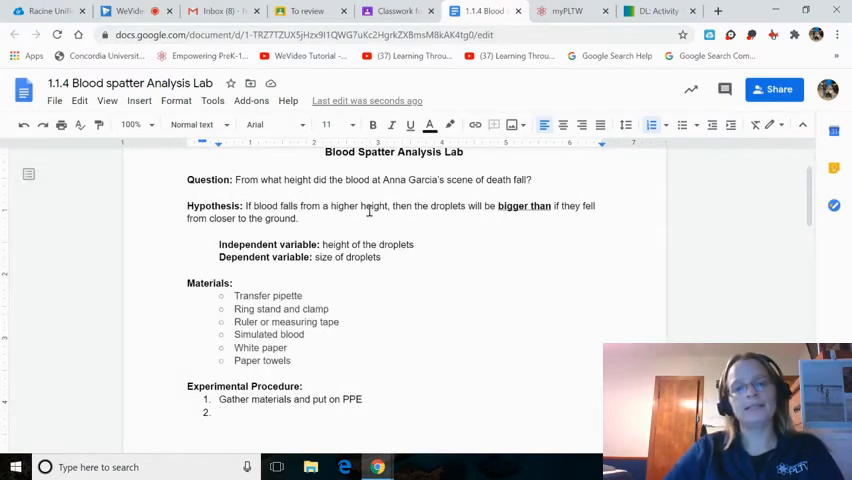
mouse_move(388, 296)
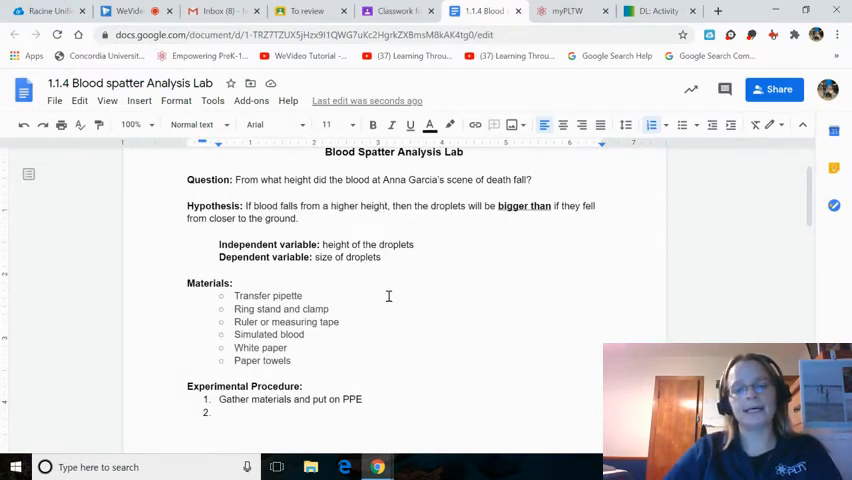
scroll(down, 3)
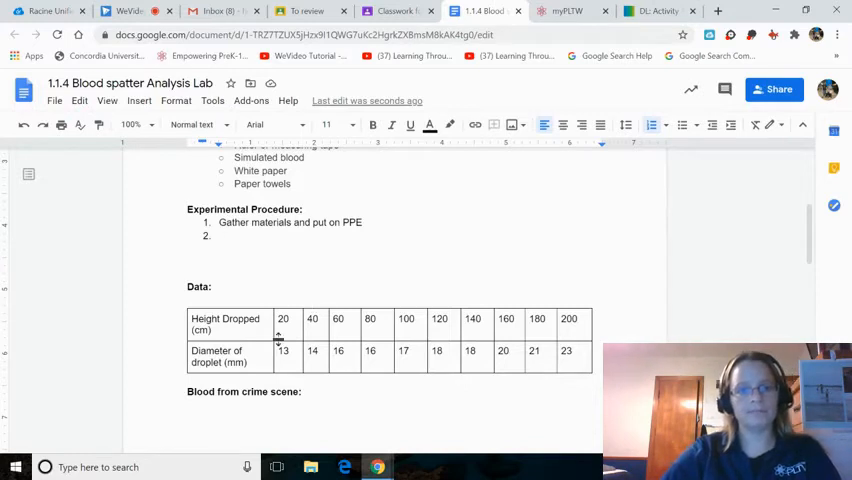
mouse_move(298, 276)
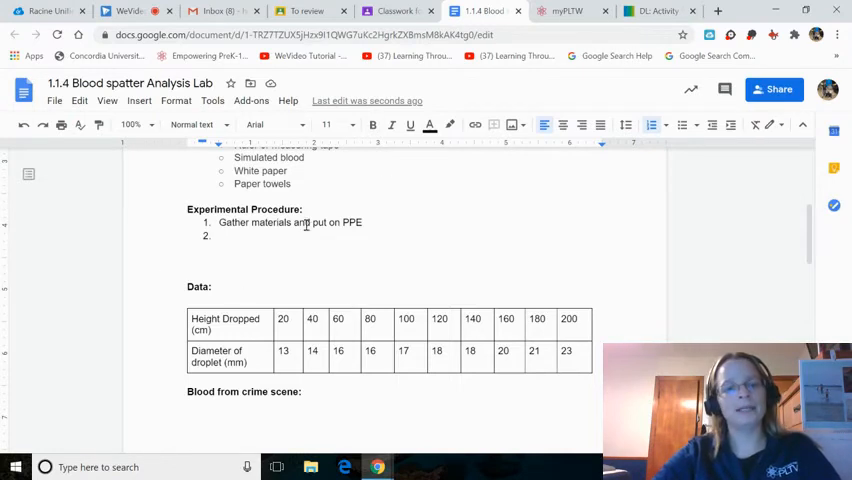
scroll(down, 3)
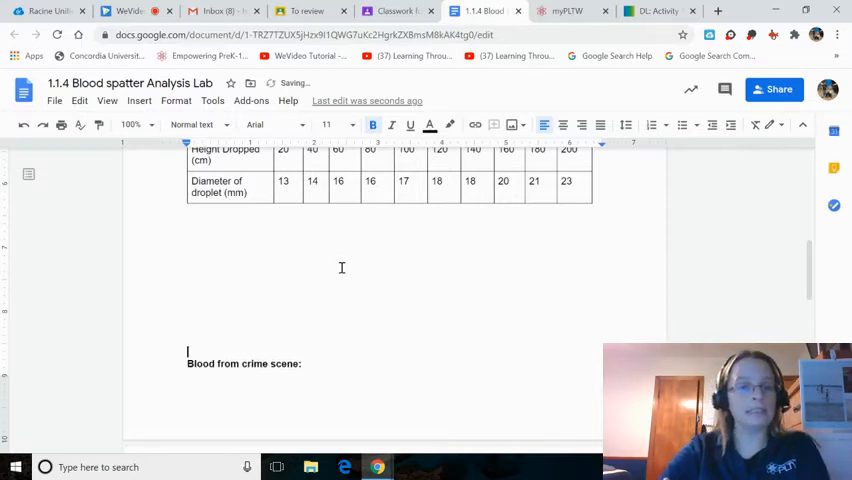
- Scroll through the lab doc's data table and crime-scene droplets
scroll(down, 3)
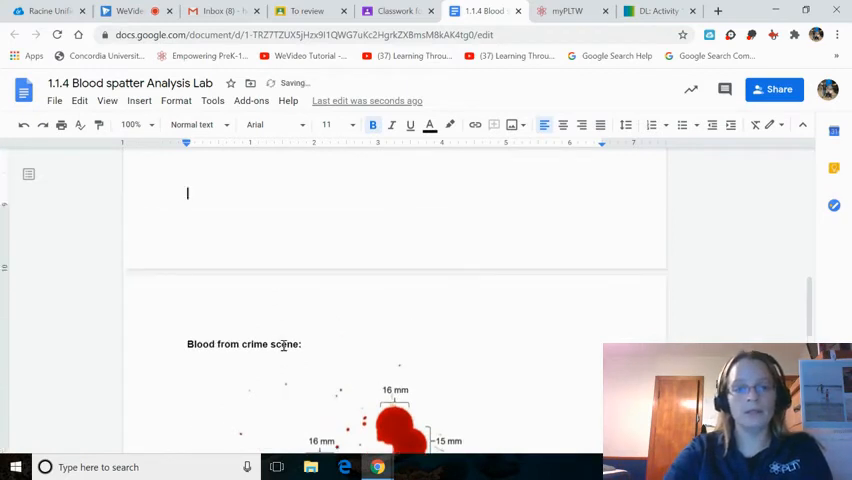
scroll(down, 3)
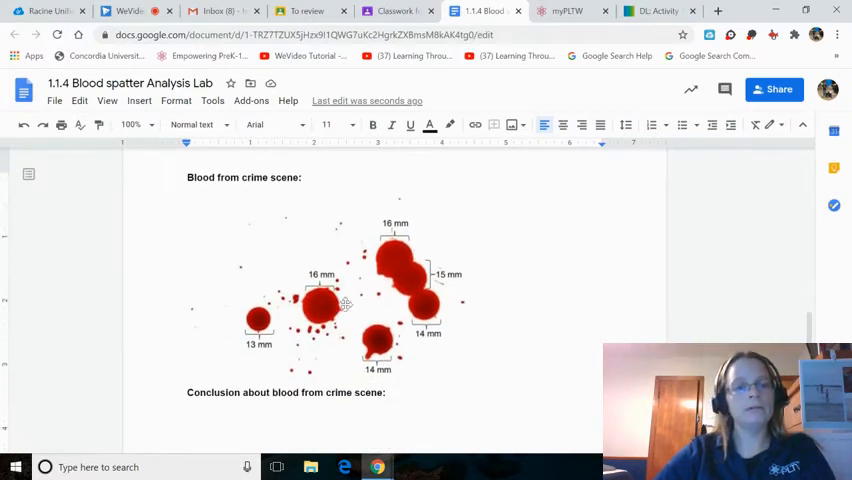
scroll(down, 3)
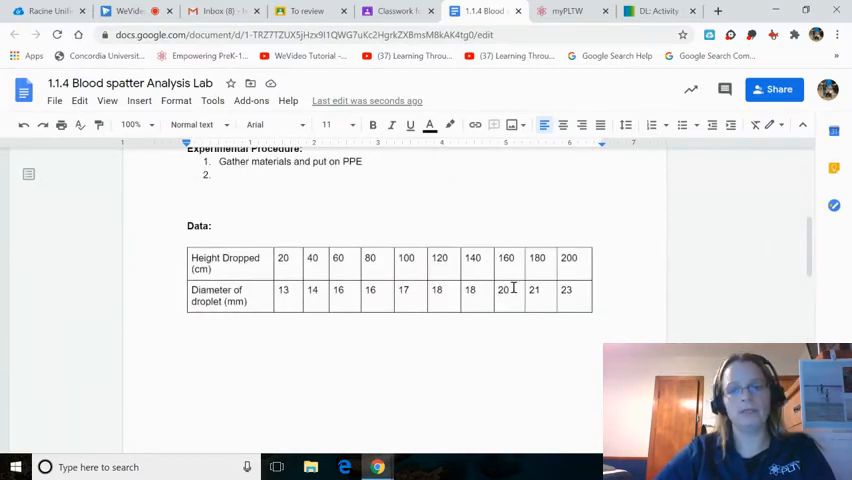
scroll(down, 3)
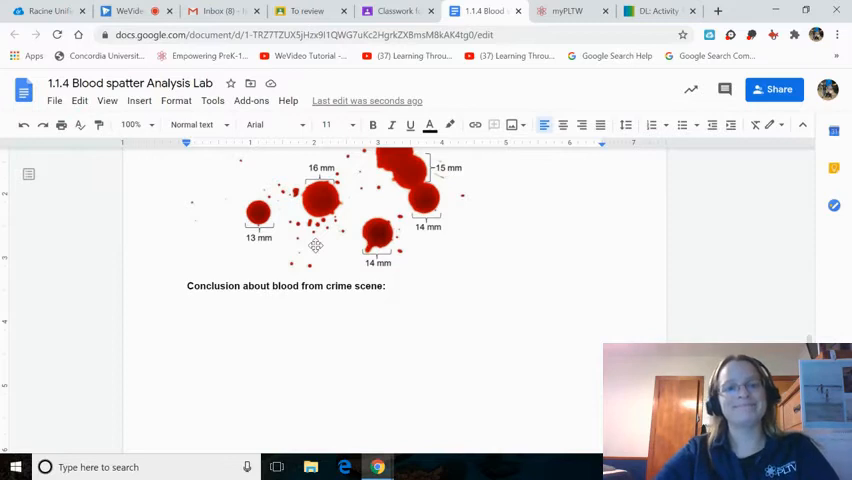
scroll(down, 3)
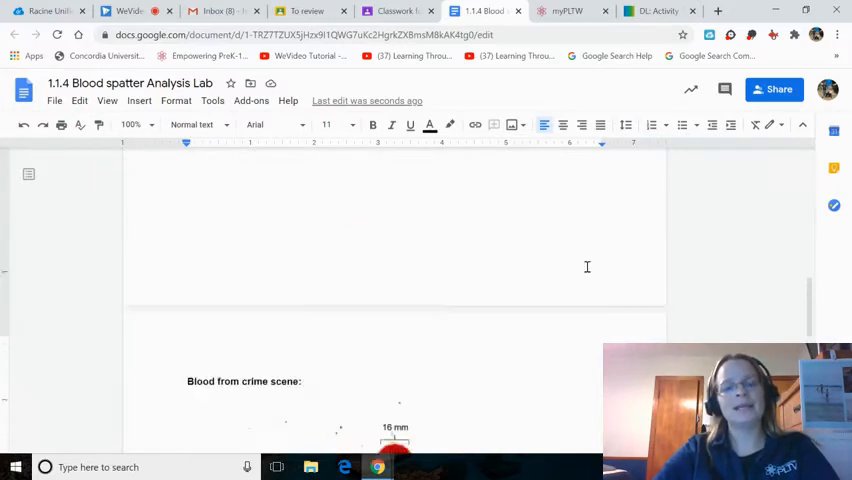
scroll(up, 3)
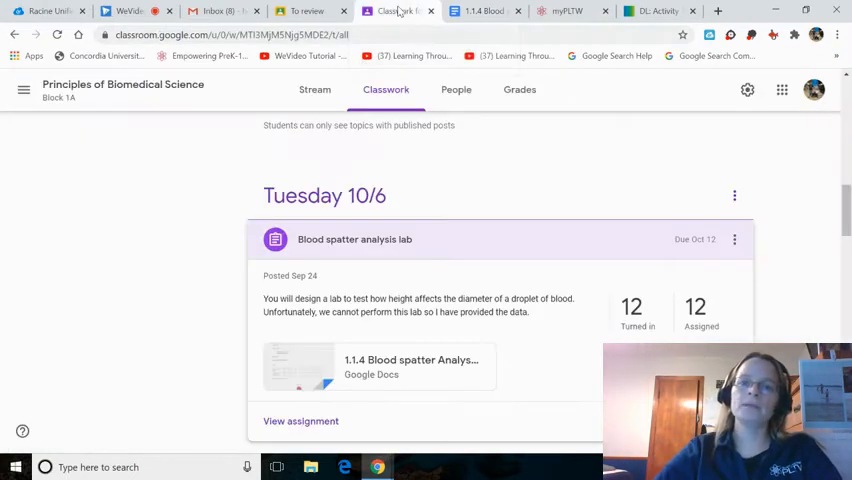
- Collapse the spatter lab, expand 1.1.4: Blood Evidence, and open its attached Google Doc
click(354, 239)
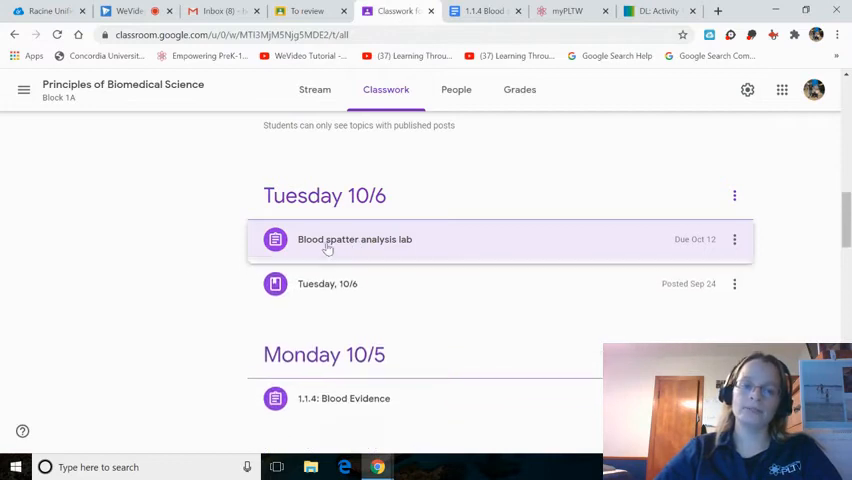
scroll(down, 3)
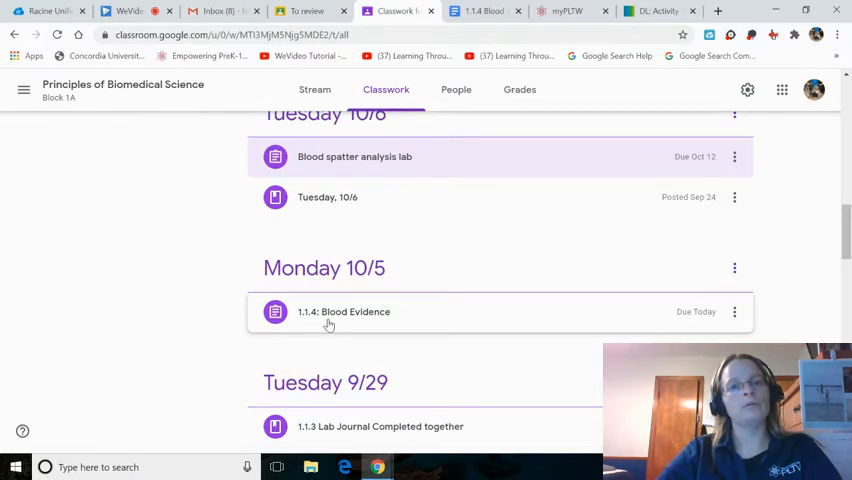
click(343, 311)
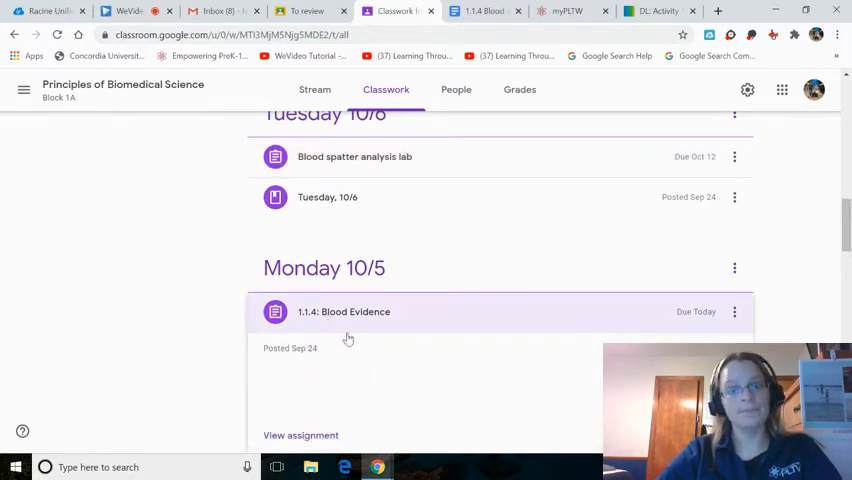
click(343, 311)
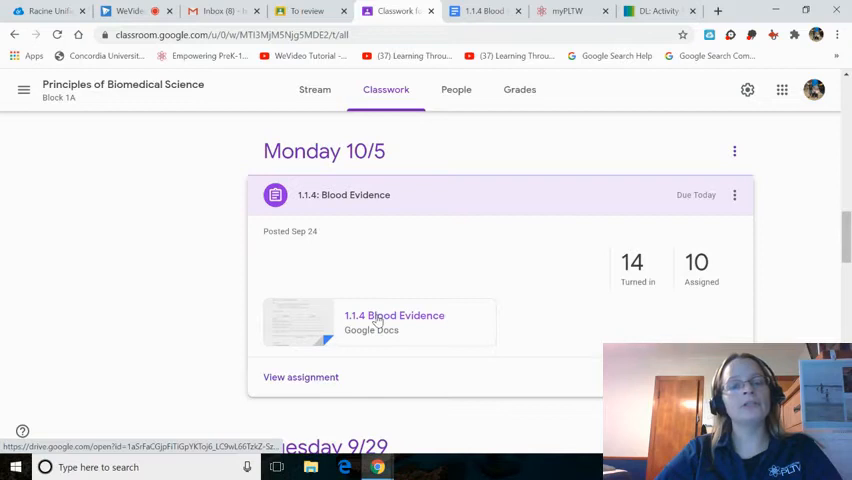
click(394, 315)
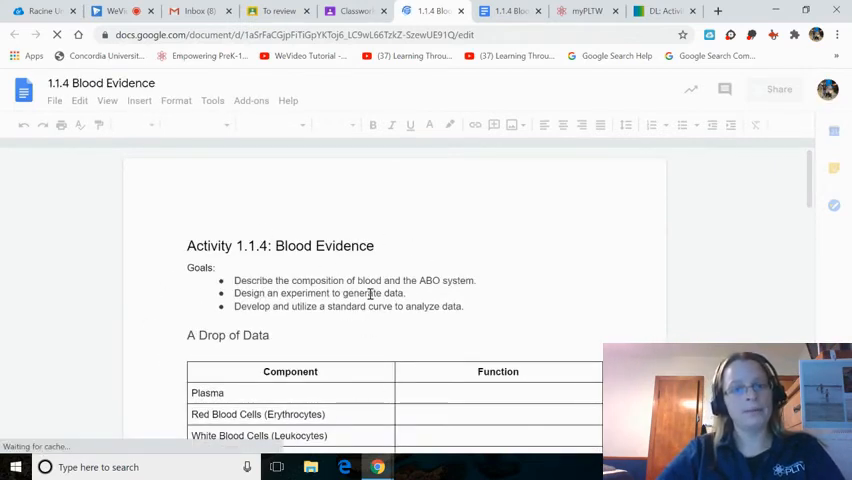
- Skim the blood component table, then switch to the myPLTW welcome page
scroll(down, 3)
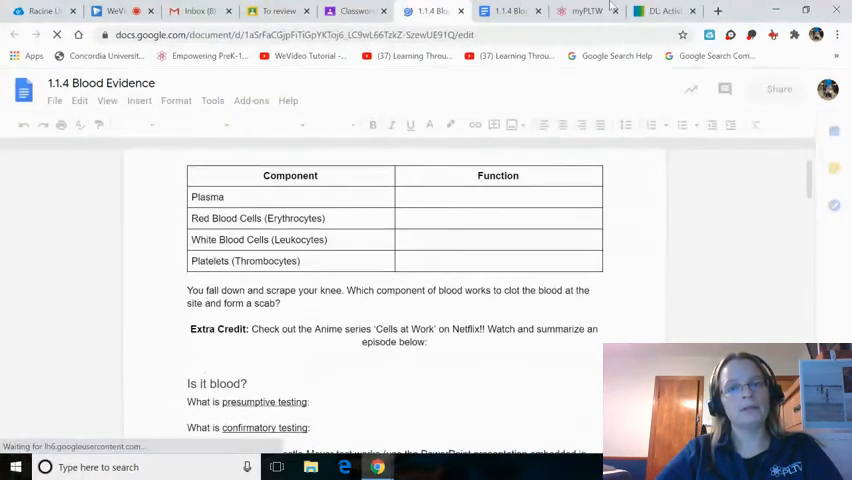
click(585, 11)
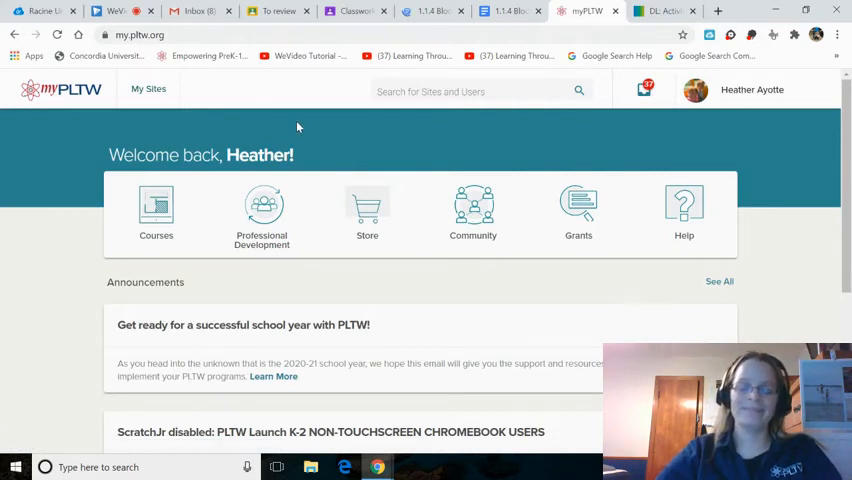
- Go through Principles of Biomedical Science, Lesson 1.1 and Activity 1.1.4 to the DL version
click(718, 11)
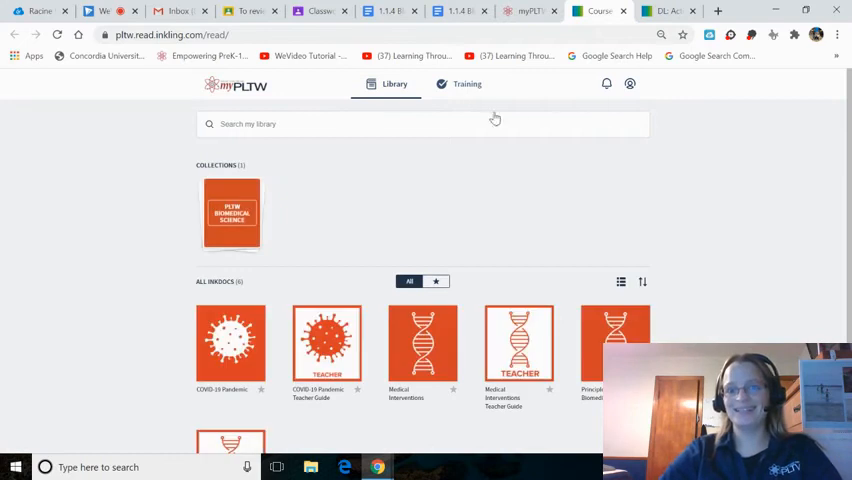
scroll(down, 3)
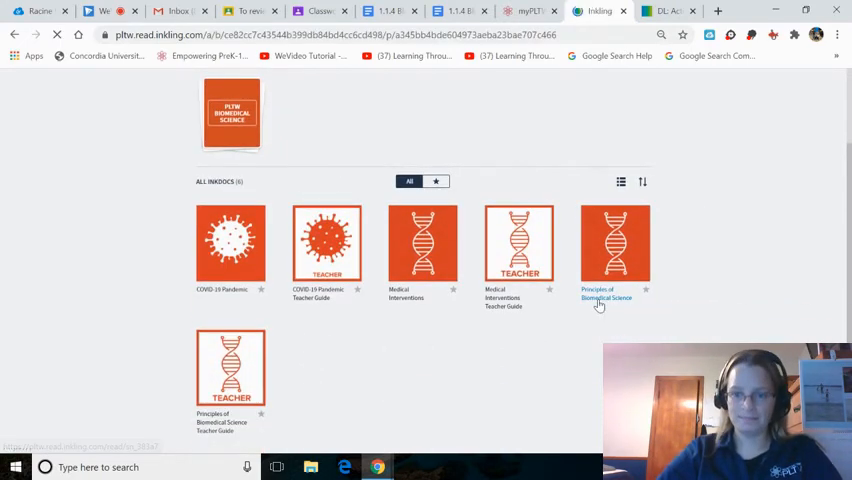
click(615, 245)
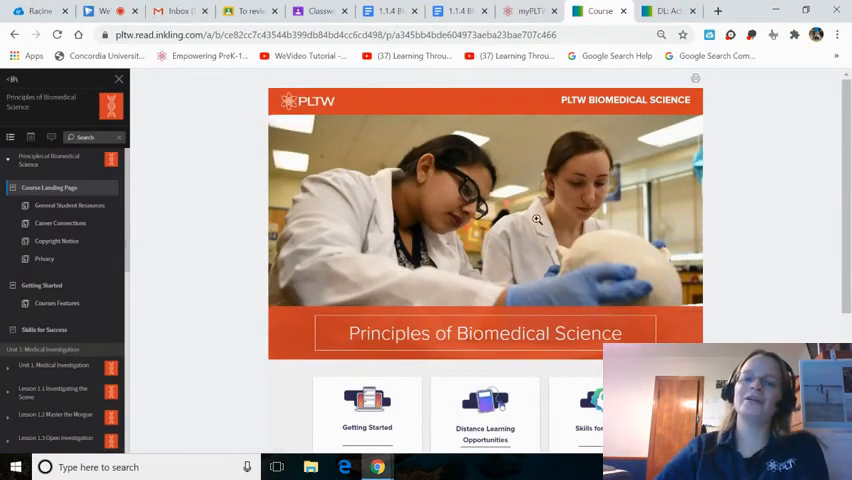
mouse_move(220, 261)
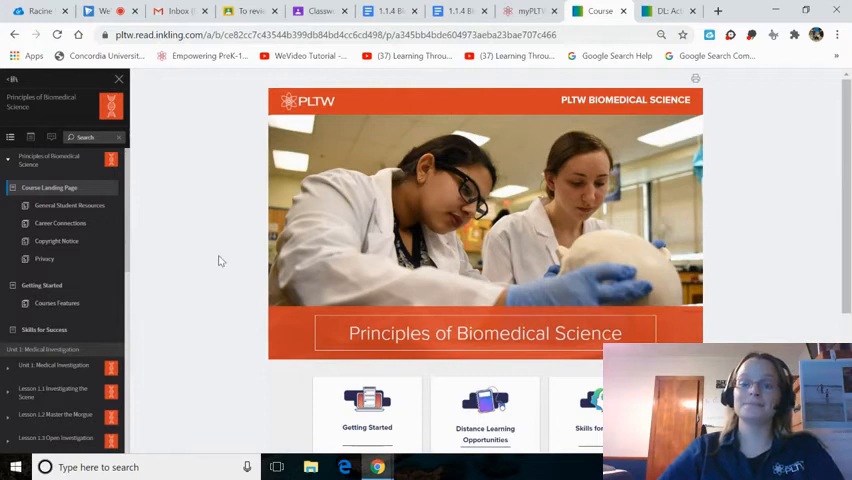
mouse_move(235, 242)
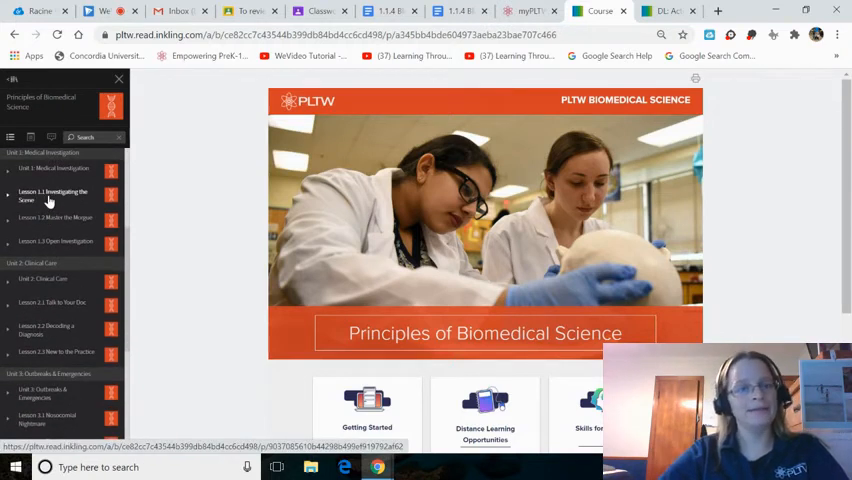
click(52, 195)
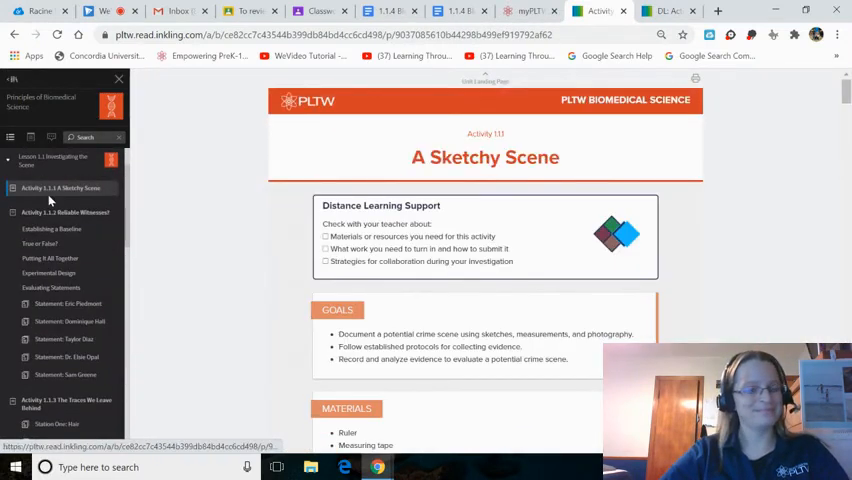
scroll(down, 3)
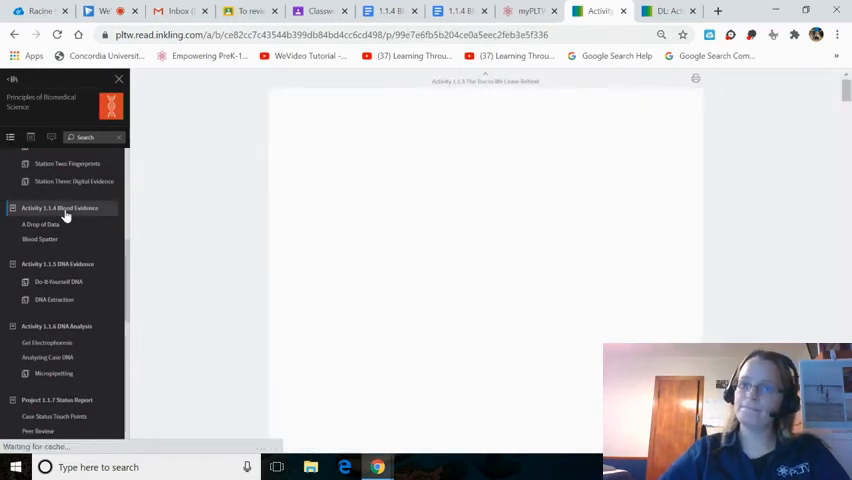
click(60, 208)
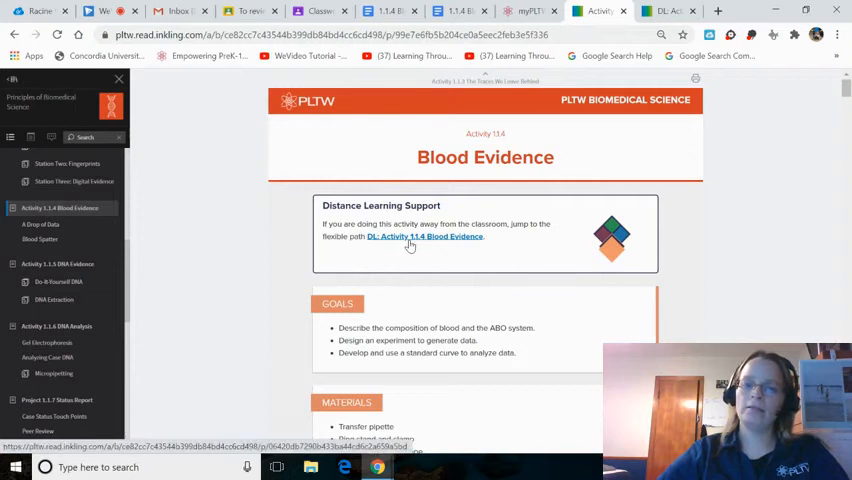
click(426, 237)
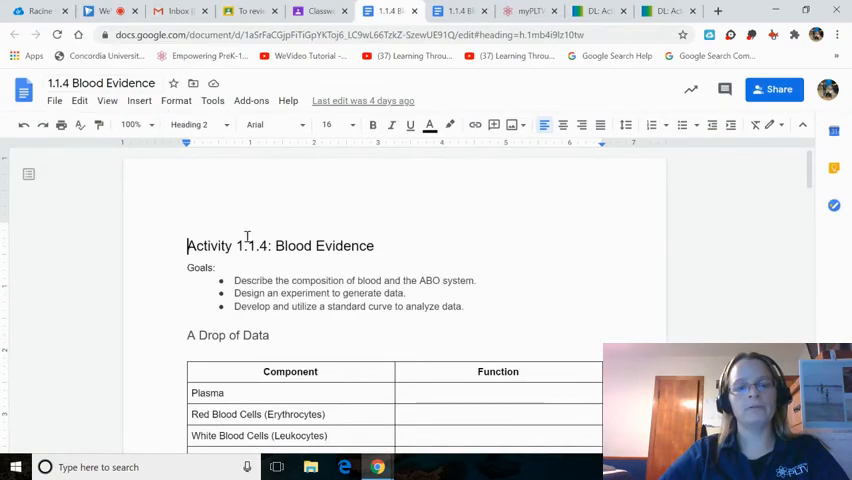
- Skim the Blood Evidence doc's questions, then return to the DL: Activity 1.1.4 page
scroll(down, 3)
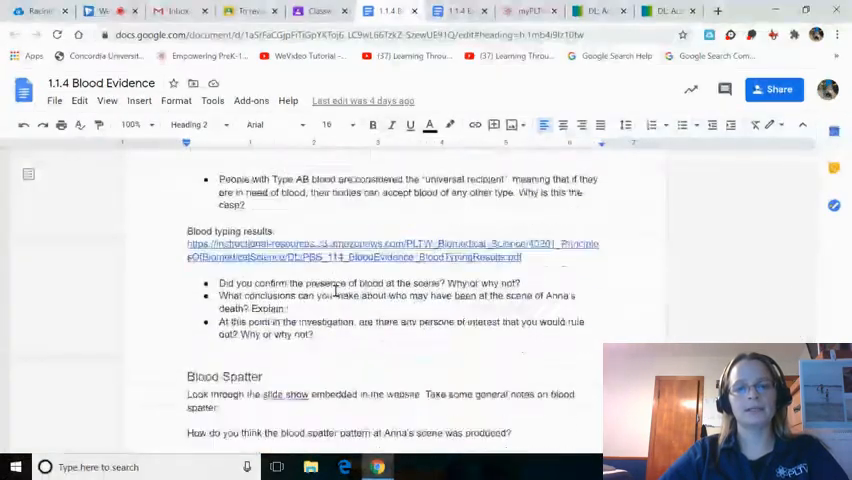
click(596, 11)
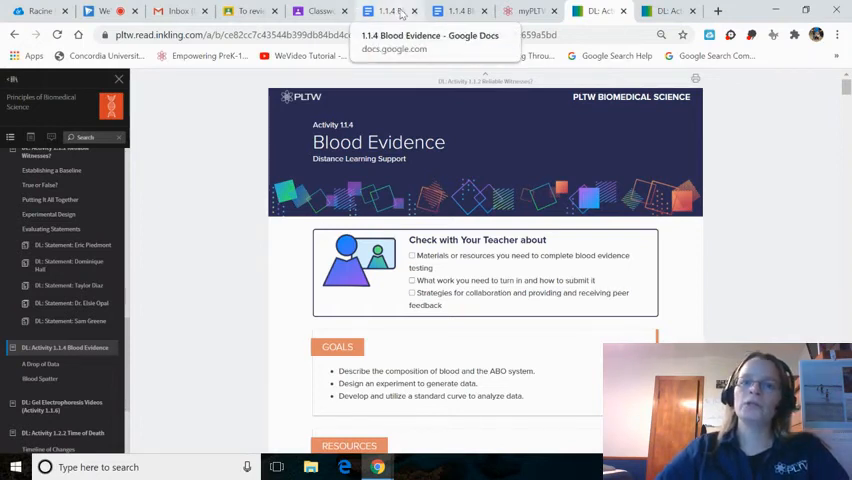
- Scroll the Blood Spatter Analysis Lab to its conclusion, then bring back the Blood Evidence doc
click(460, 11)
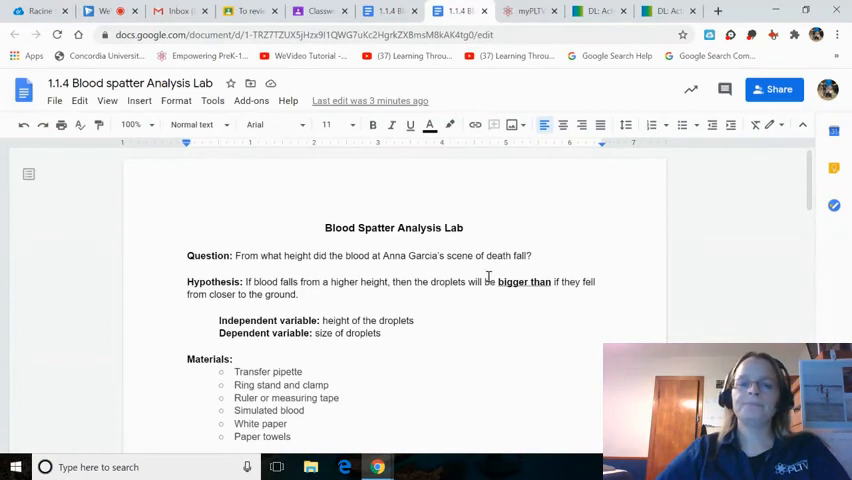
scroll(down, 3)
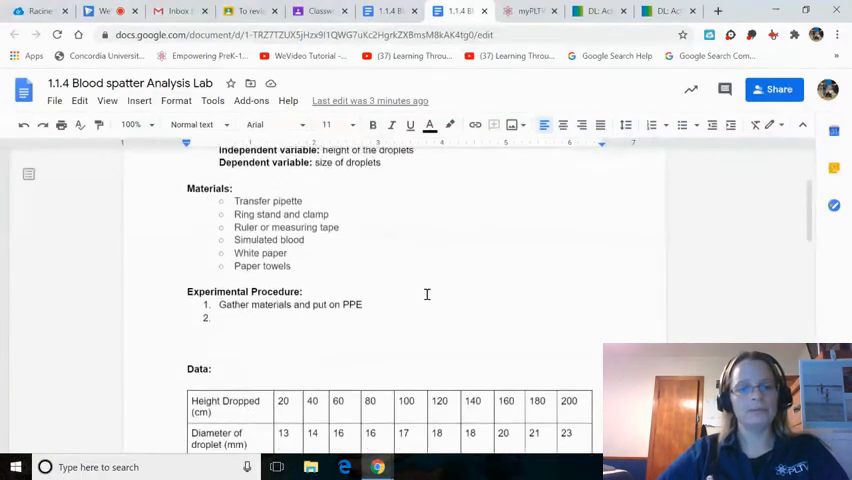
scroll(down, 3)
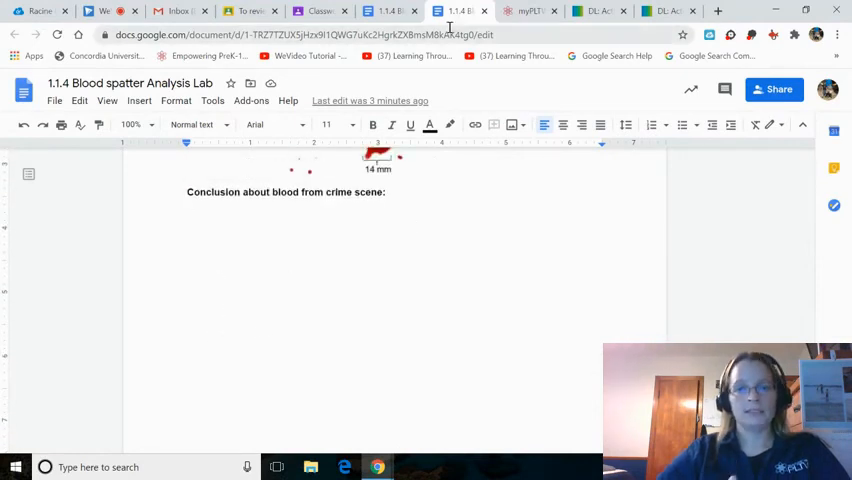
click(389, 11)
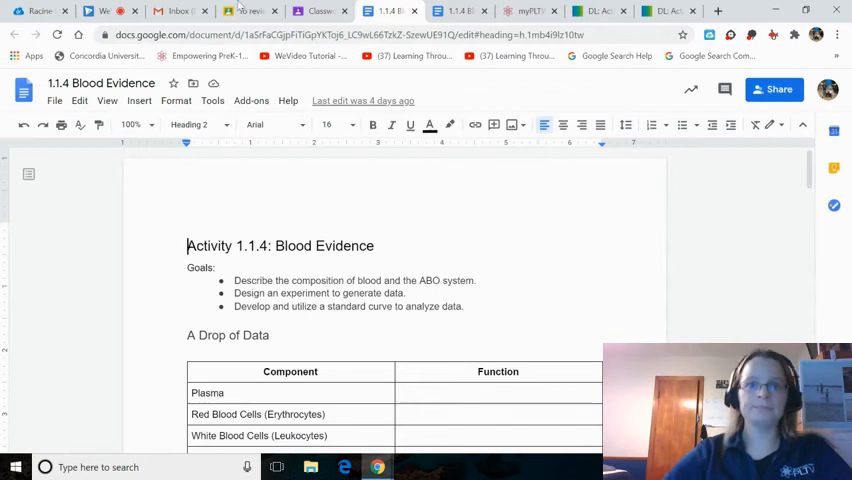
- Open the Career Journals assignment on Classwork to reach the Career Journal Notebook Complete slides
click(318, 11)
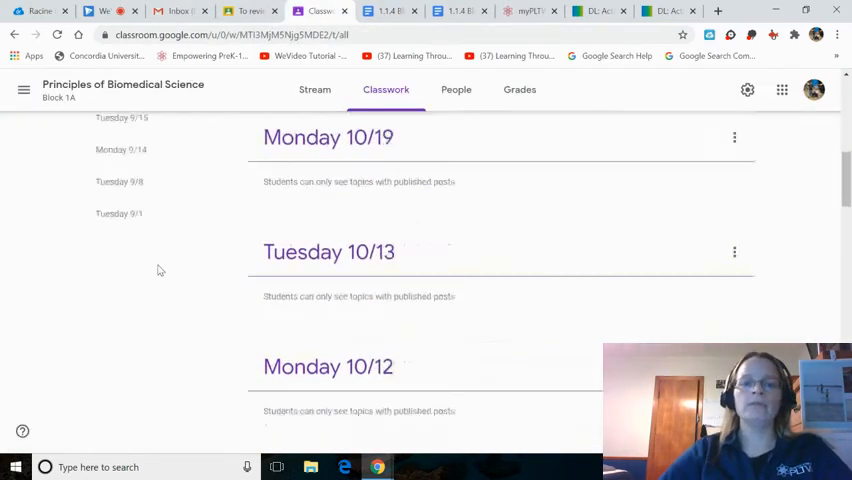
scroll(up, 3)
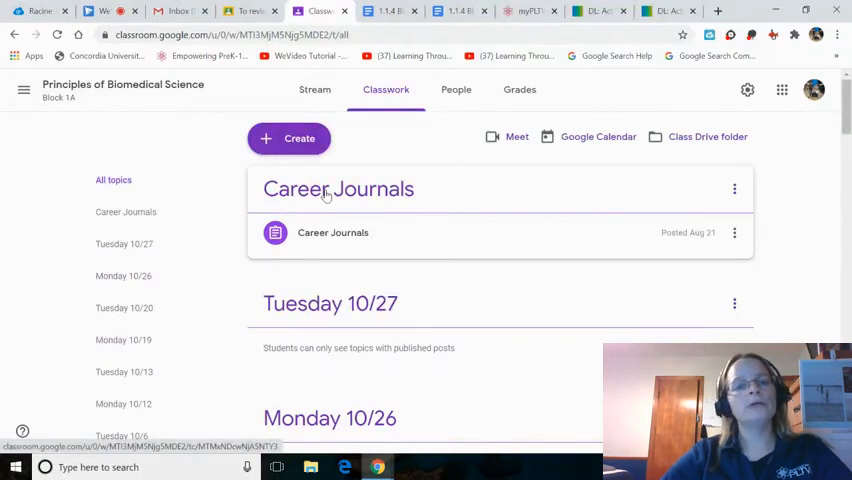
click(333, 232)
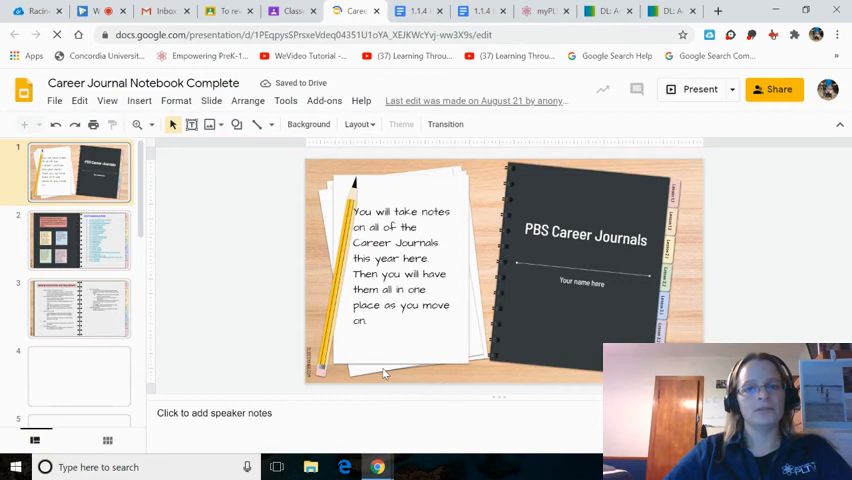
- View slides 2 and 3 (tips, General Instructions), then slide 4, the 1.1.1 Biomedical Scientist page
click(79, 240)
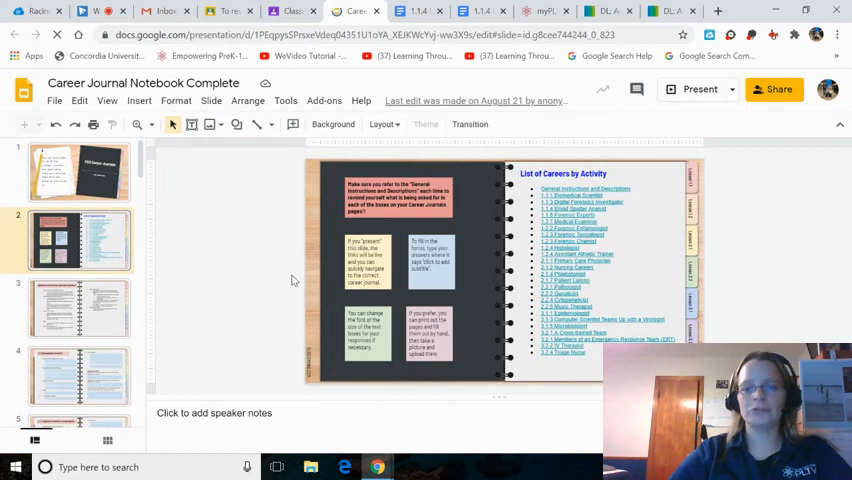
mouse_move(203, 247)
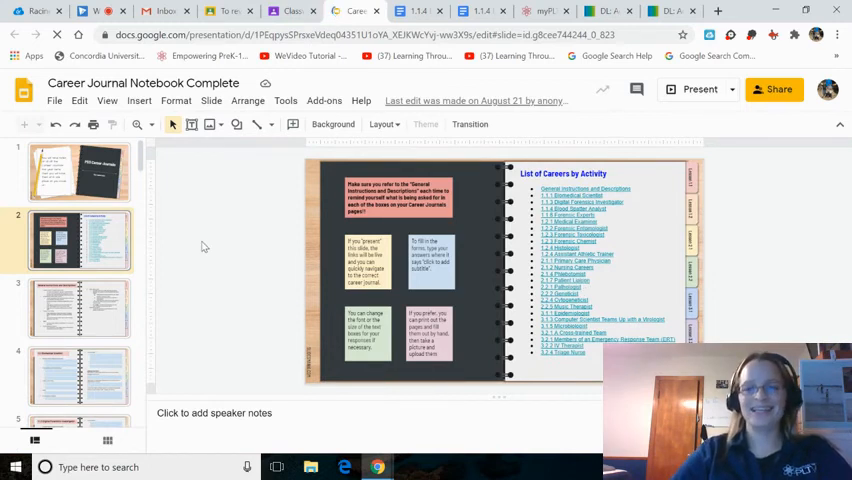
click(79, 308)
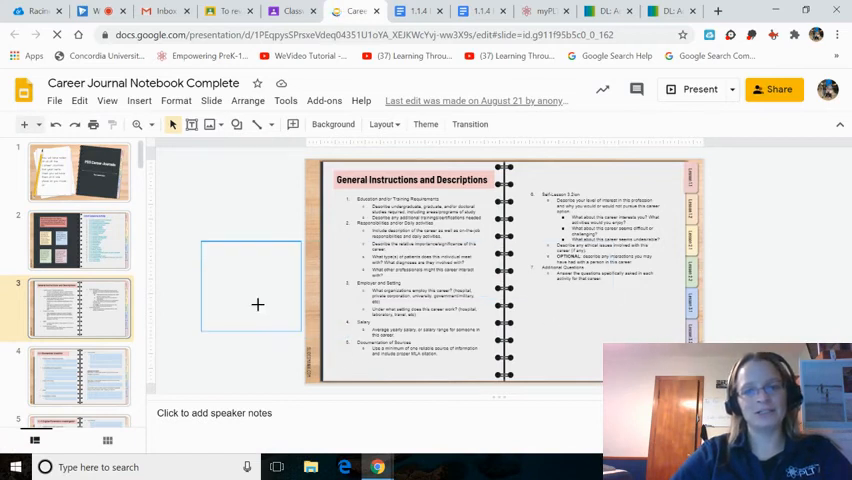
click(258, 305)
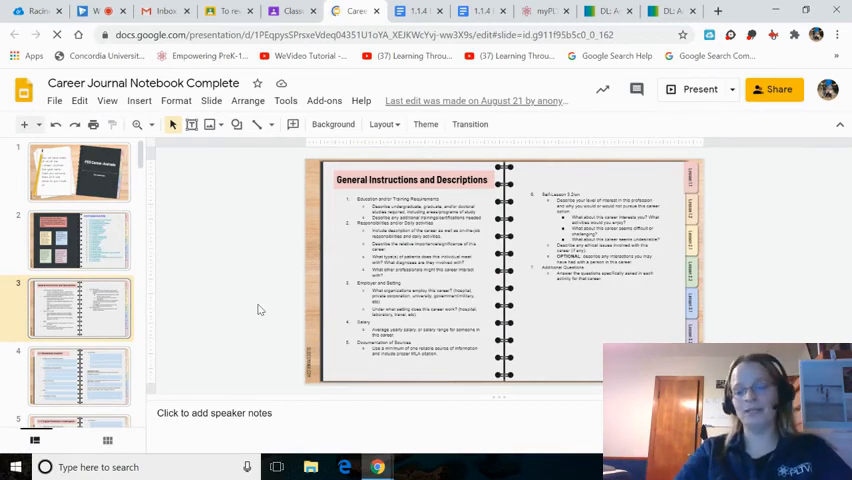
click(79, 375)
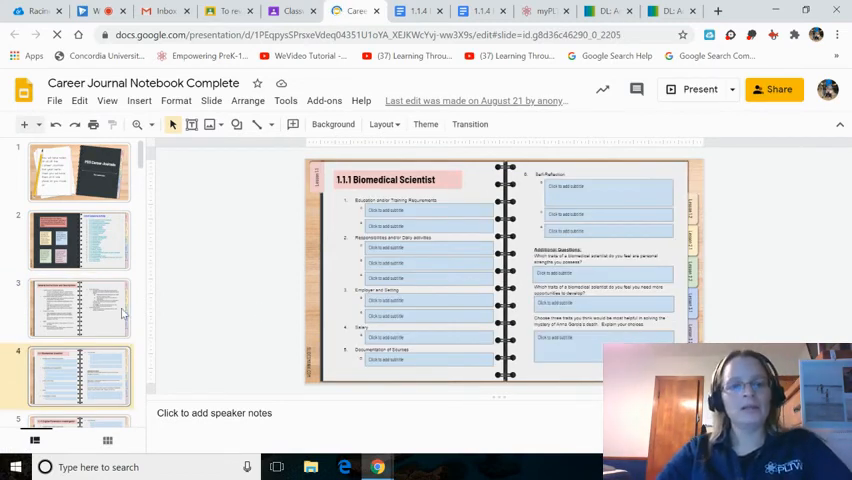
mouse_move(215, 318)
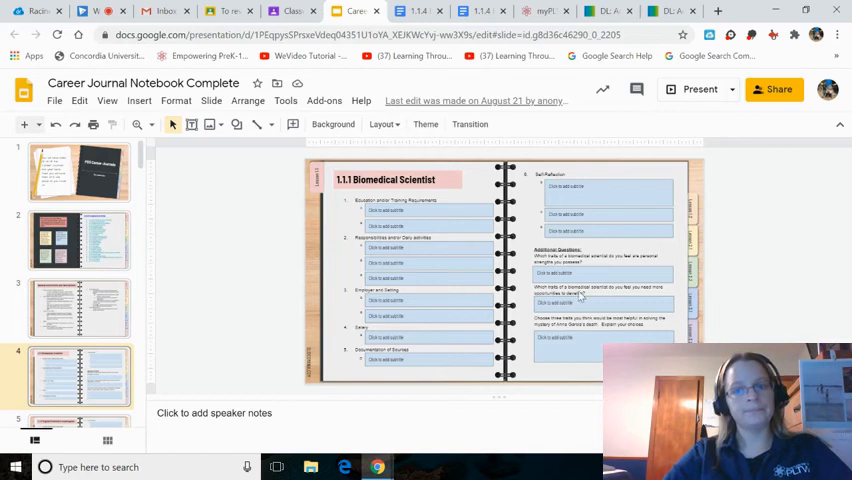
mouse_move(525, 253)
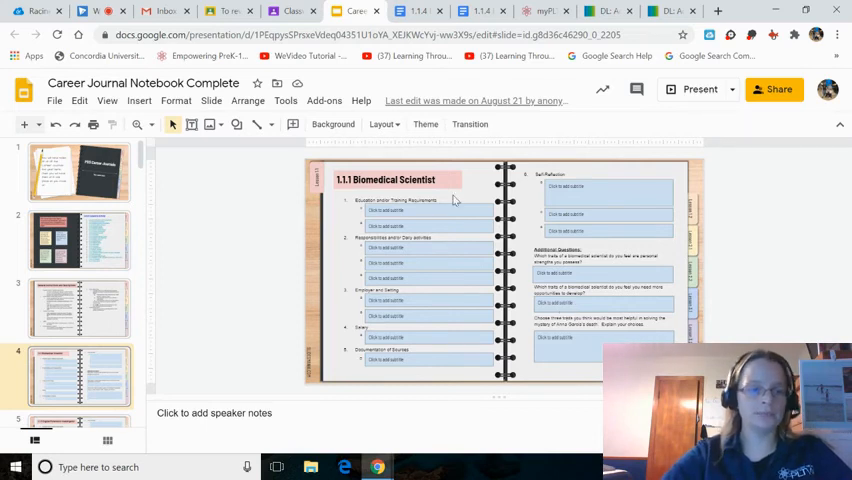
mouse_move(390, 178)
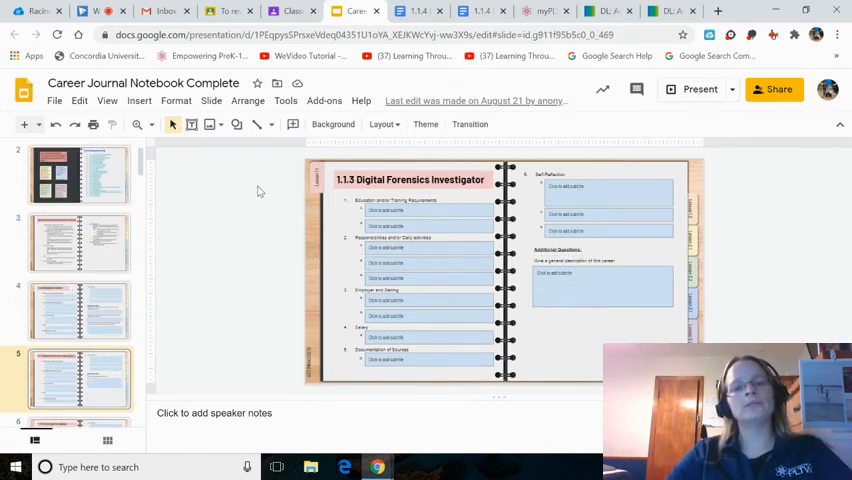
mouse_move(226, 219)
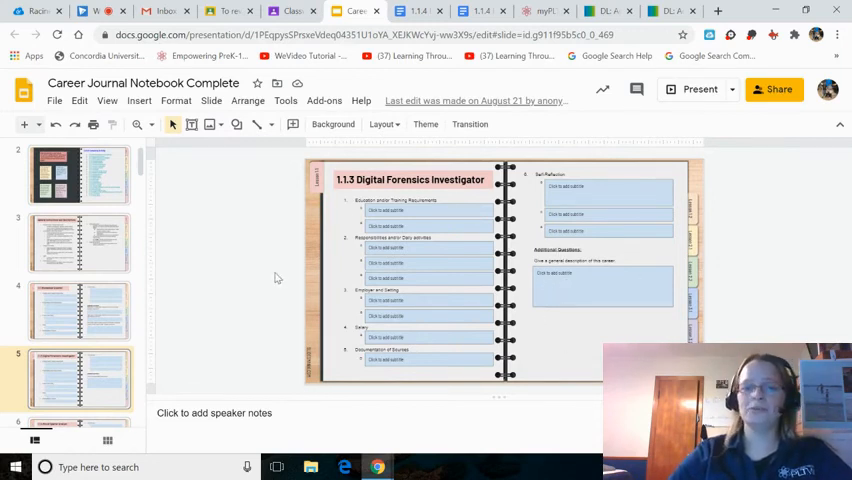
mouse_move(222, 285)
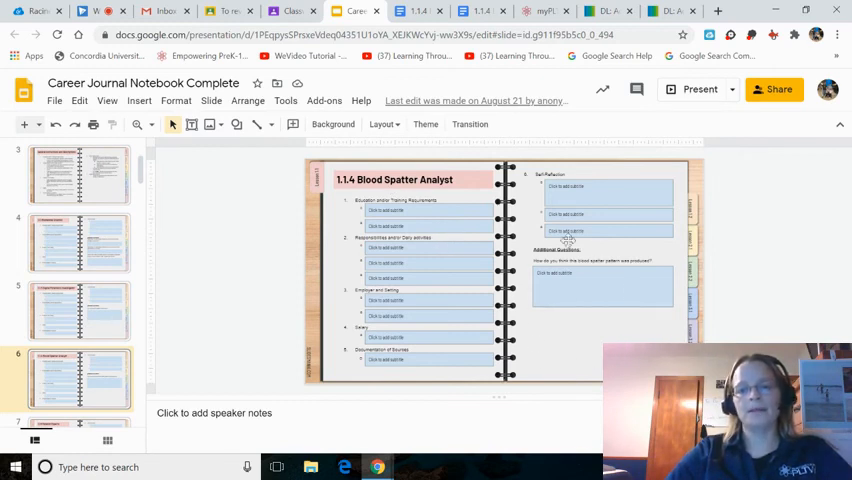
mouse_move(453, 256)
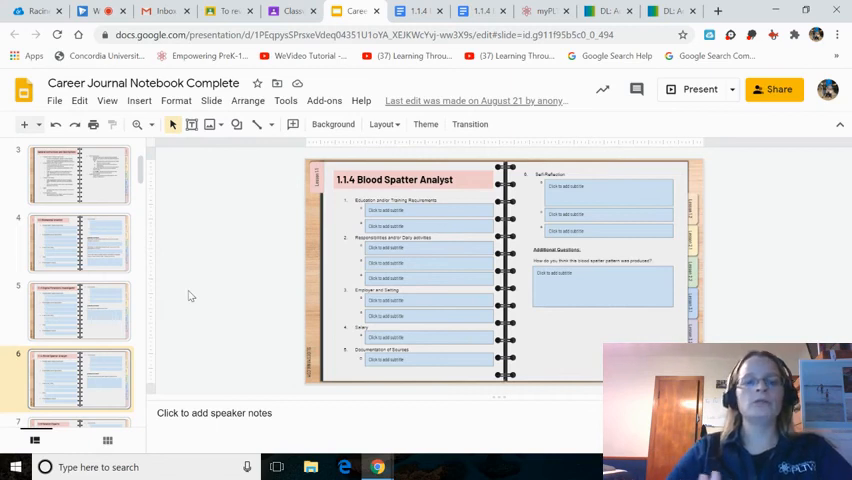
mouse_move(79, 218)
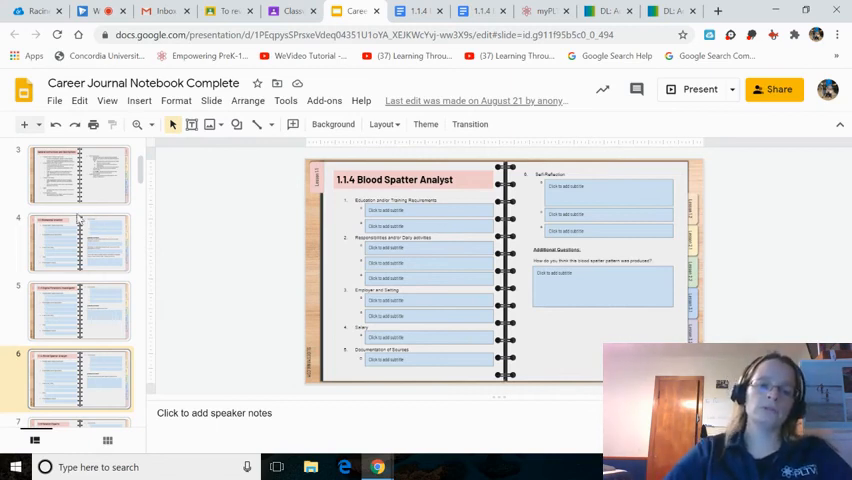
- View the Biomedical Scientist, Digital Forensics Investigator and Blood Spatter Analyst pages, then the Blood Spatter lab doc
click(79, 243)
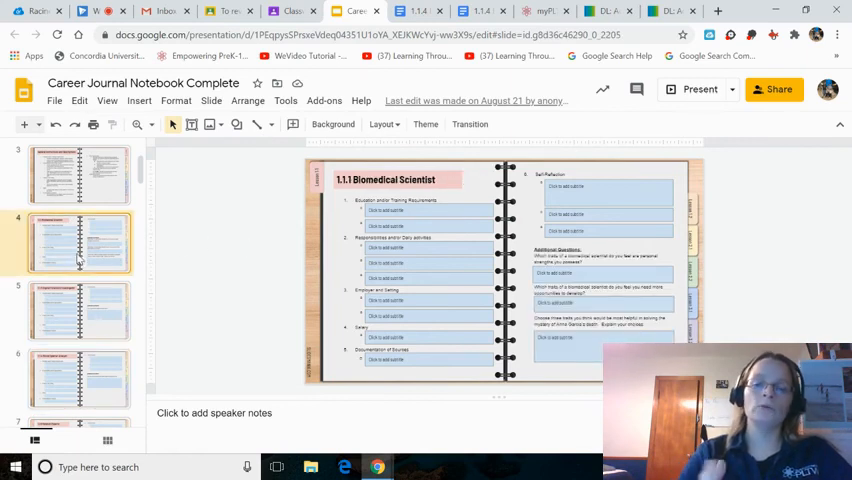
click(79, 310)
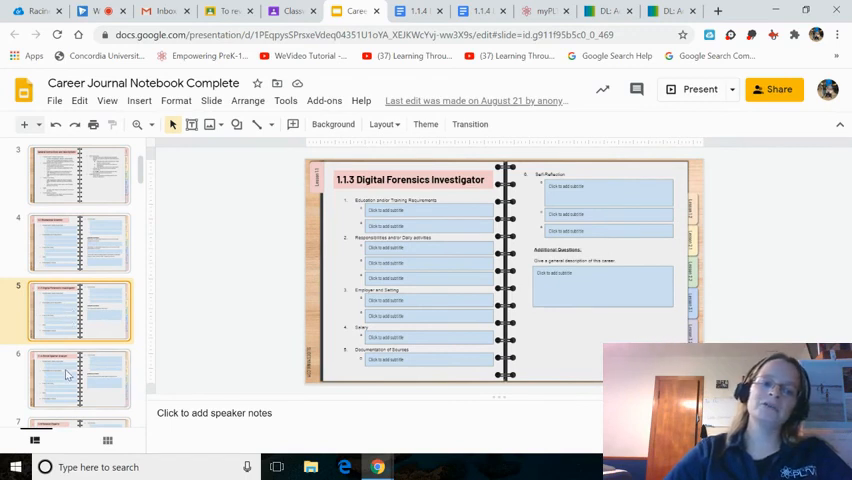
click(78, 378)
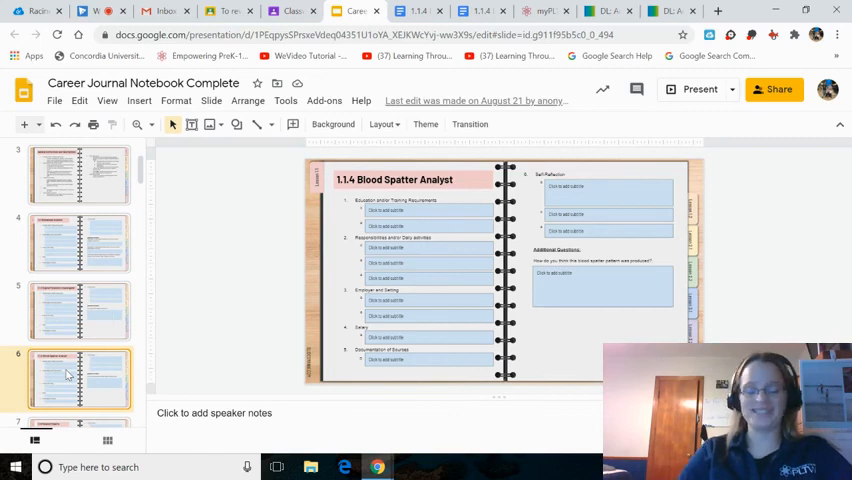
mouse_move(209, 265)
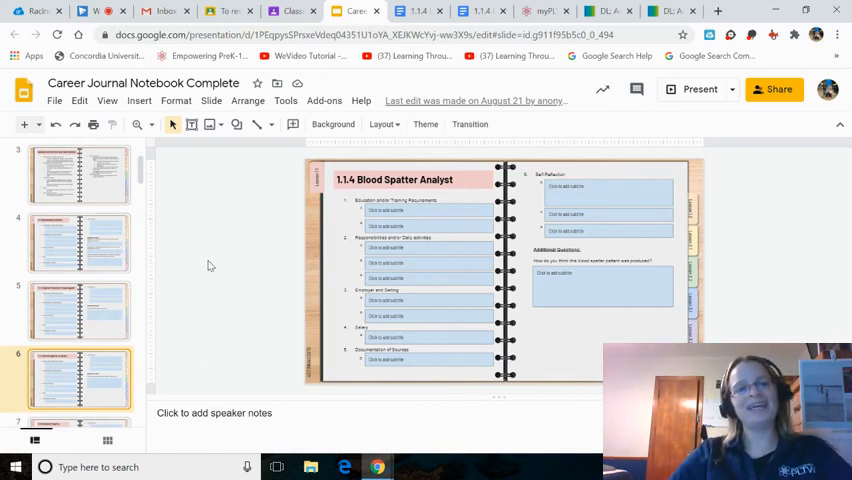
mouse_move(226, 296)
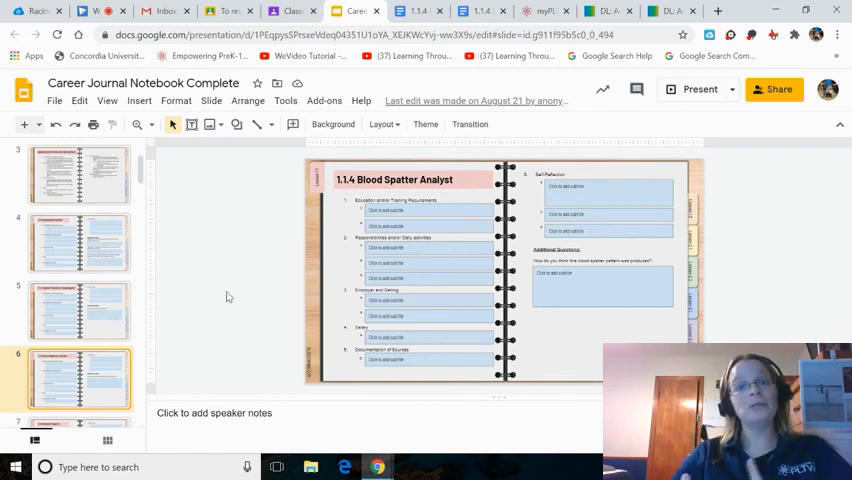
click(479, 11)
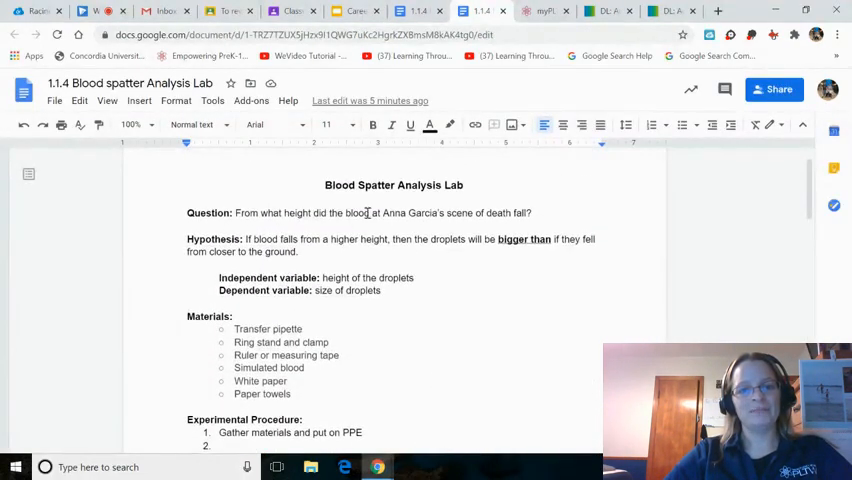
- Scroll the Blood Spatter lab, then view the Blood Evidence doc and its myPLTW page
scroll(down, 3)
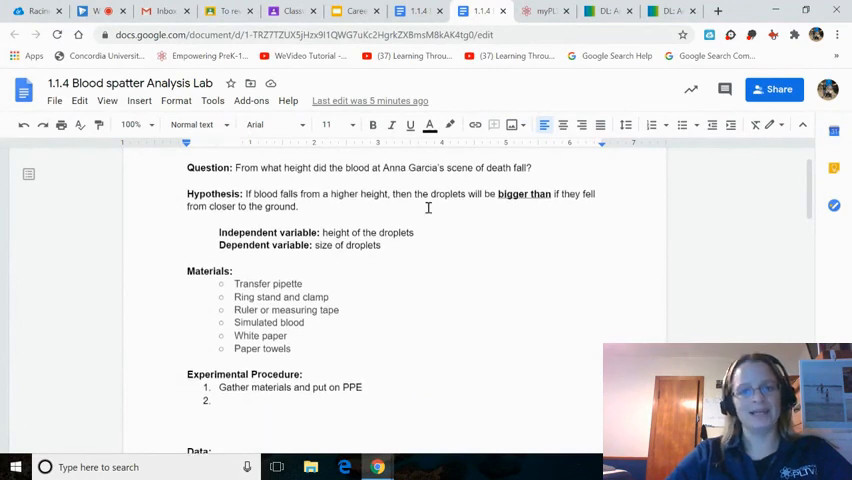
scroll(down, 3)
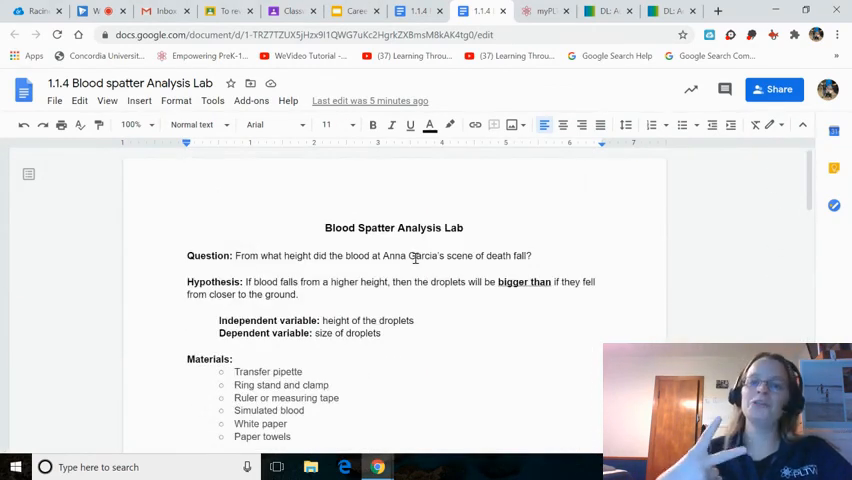
click(480, 11)
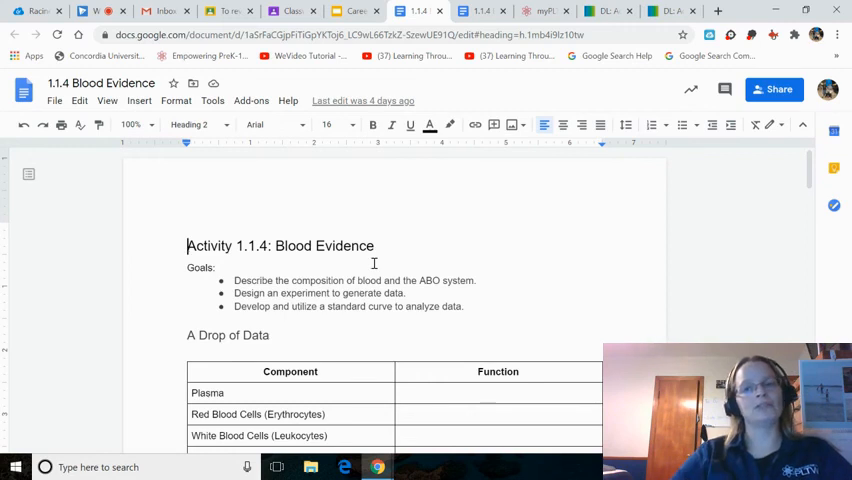
click(607, 11)
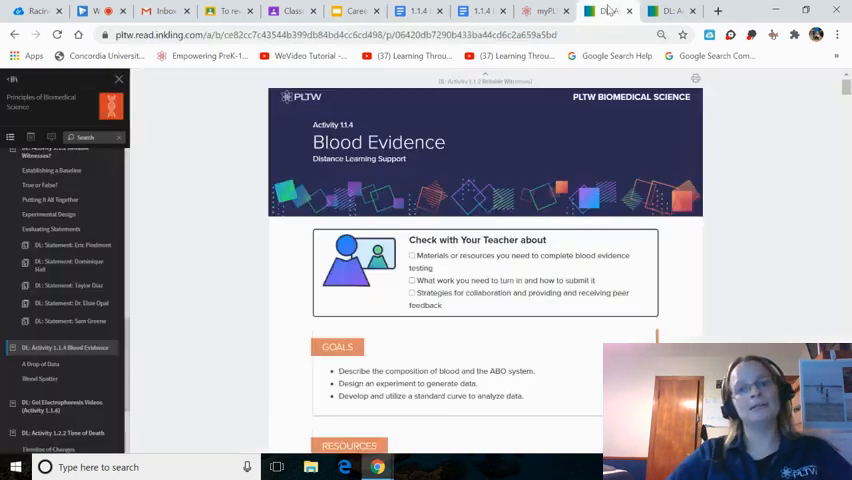
click(600, 11)
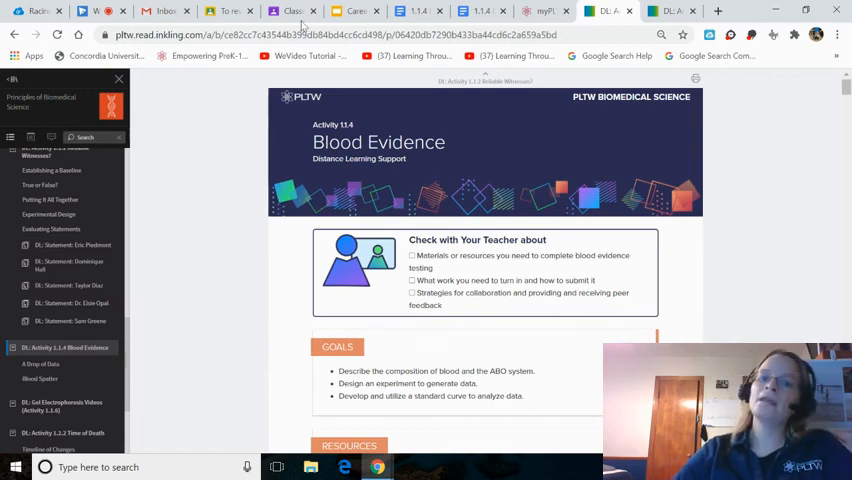
- Return to the Career Journal slides, viewing the Biomedical Scientist and Blood Spatter Analyst pages
click(355, 11)
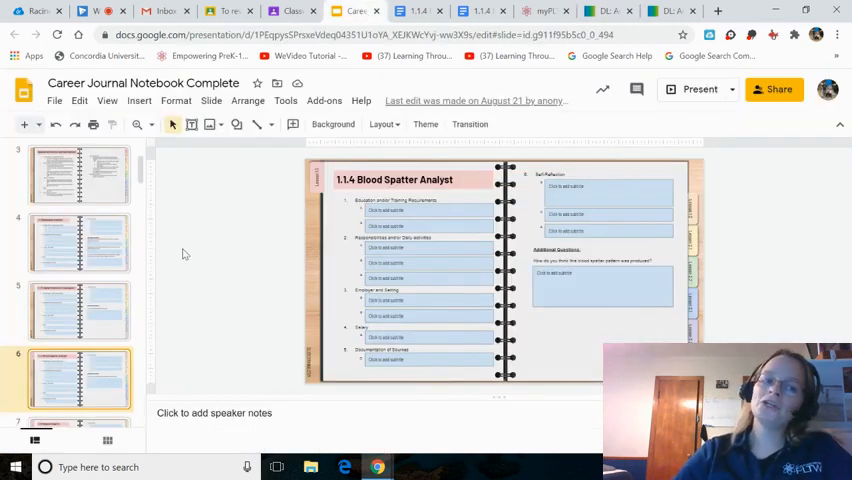
click(79, 242)
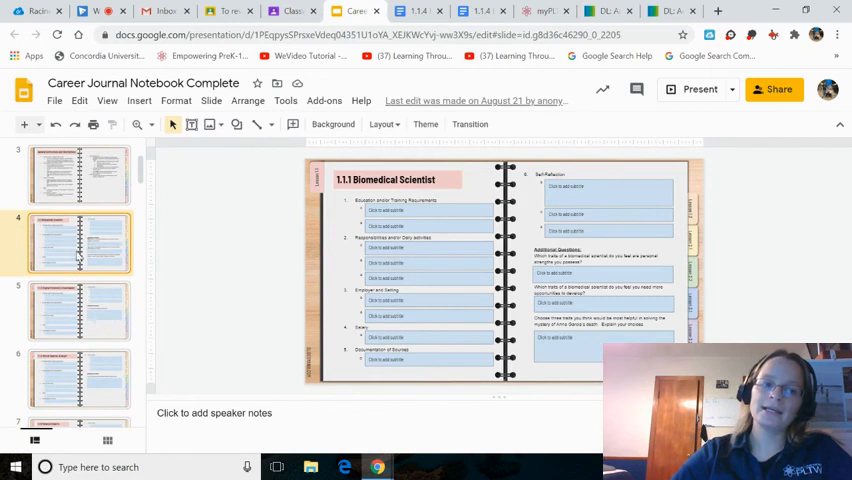
click(79, 378)
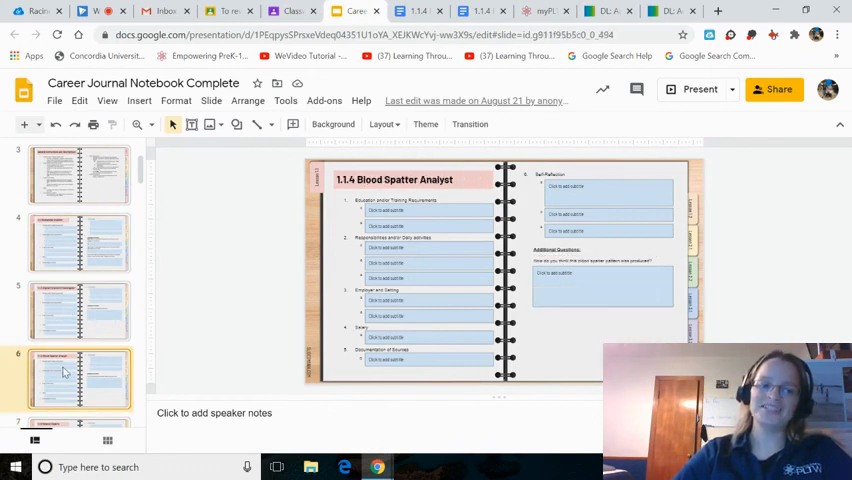